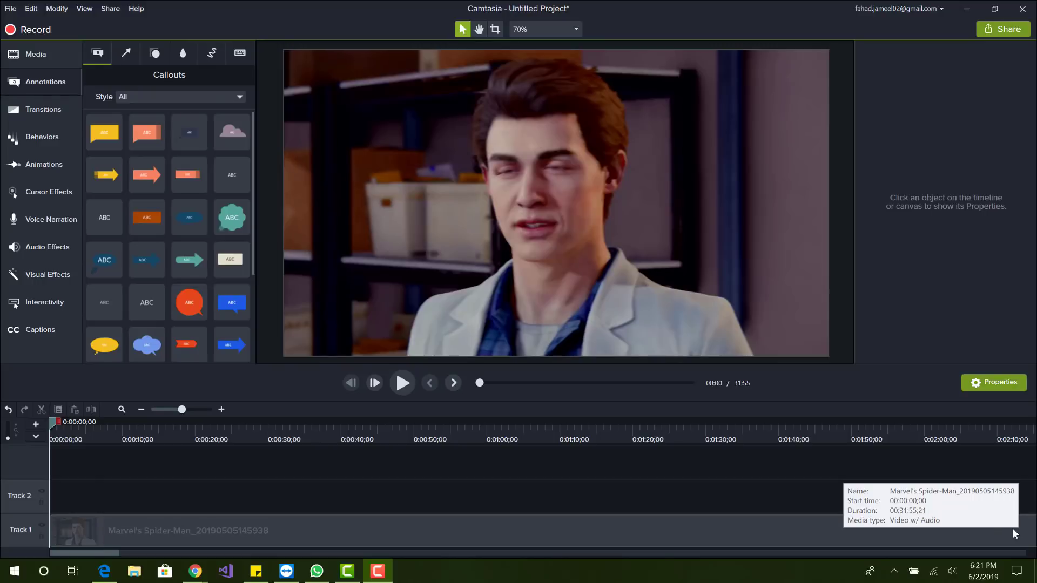
mouse_move(758, 231)
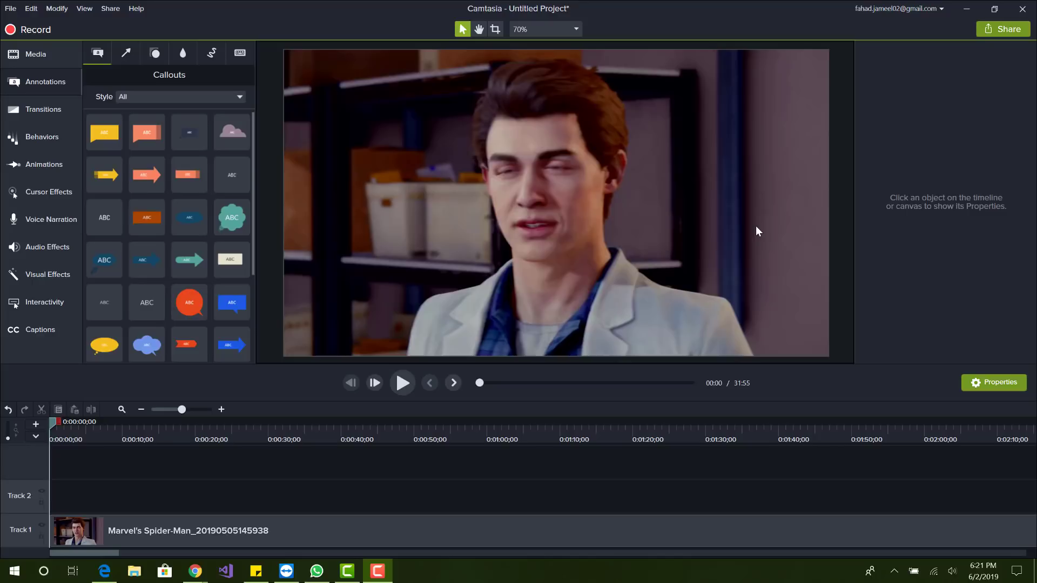
mouse_move(655, 228)
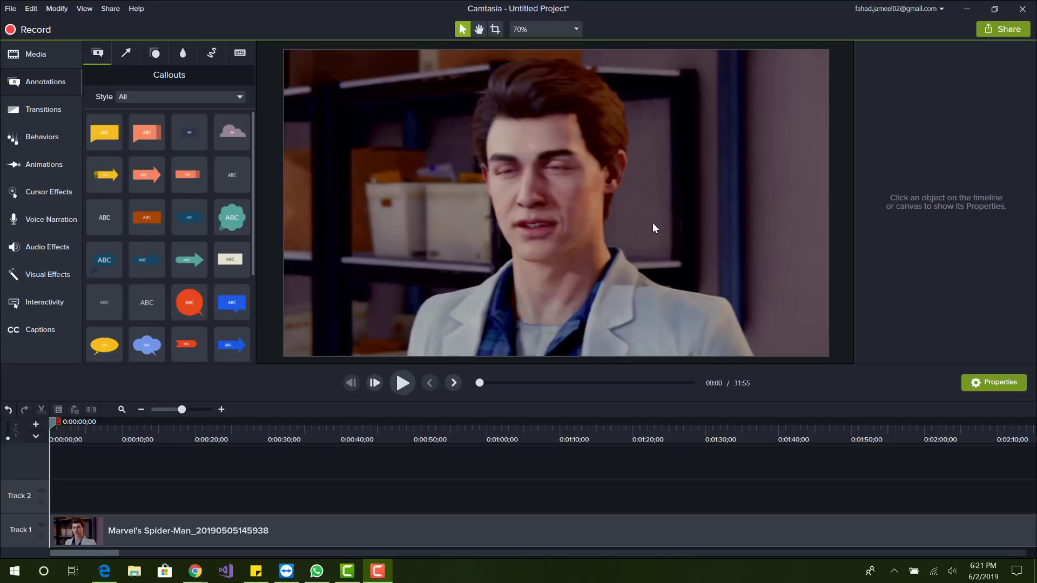
mouse_move(393, 410)
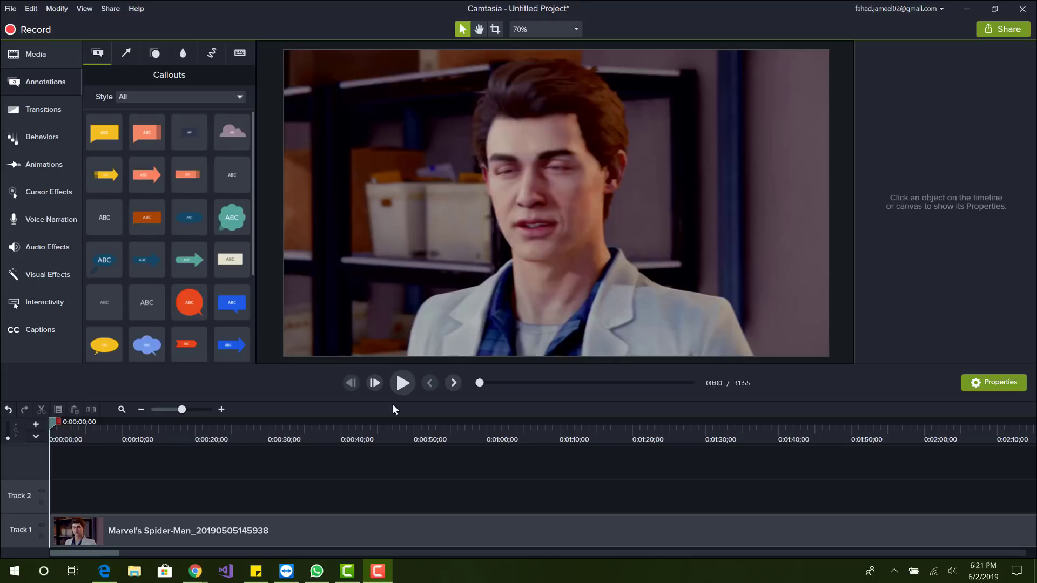
mouse_move(478, 305)
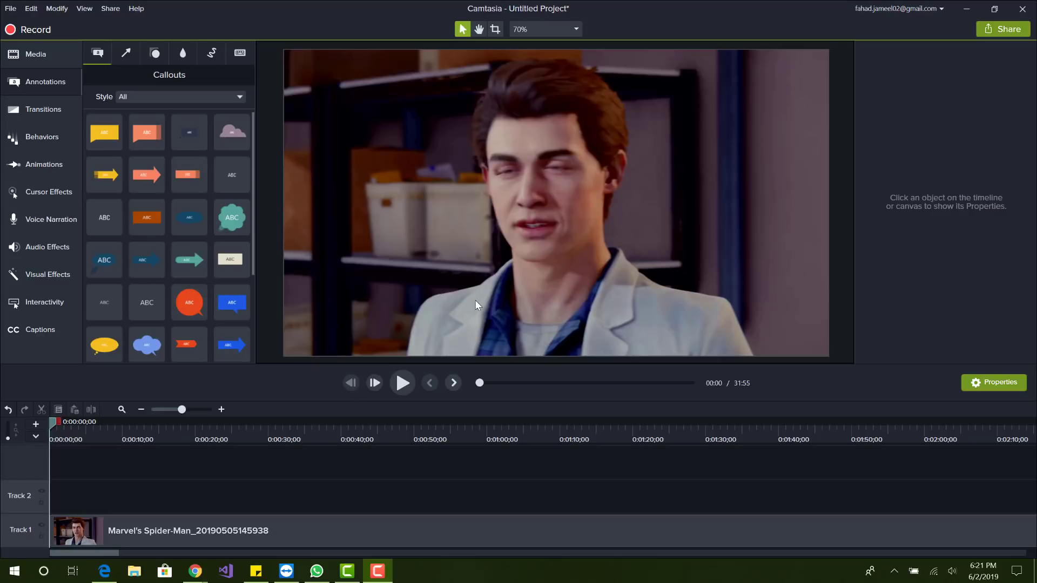
mouse_move(291, 394)
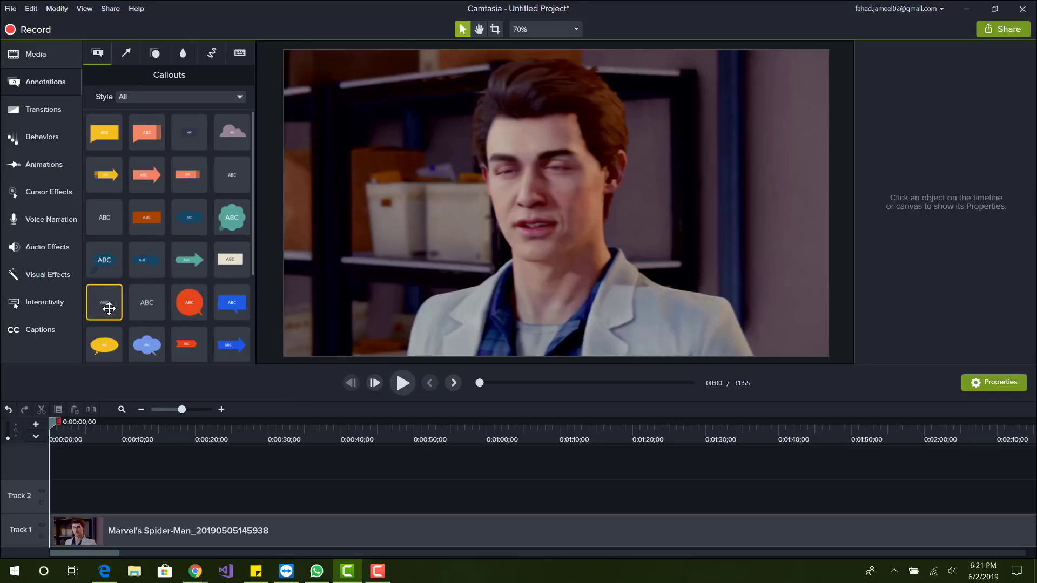
Replace the callout placeholder text with 'Marvel's Spiderman Game'.
double_click(103, 302)
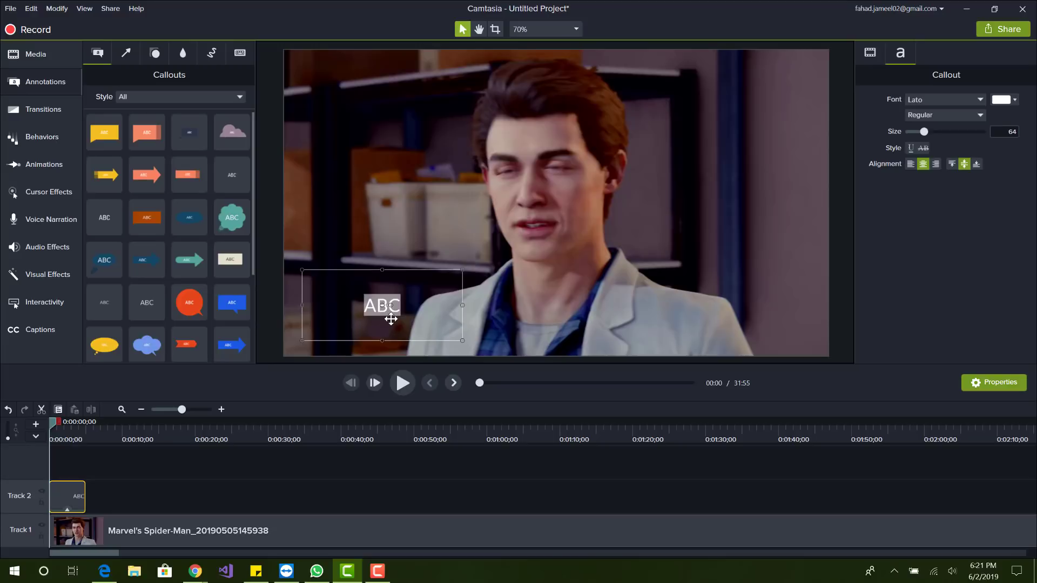
text(S[)
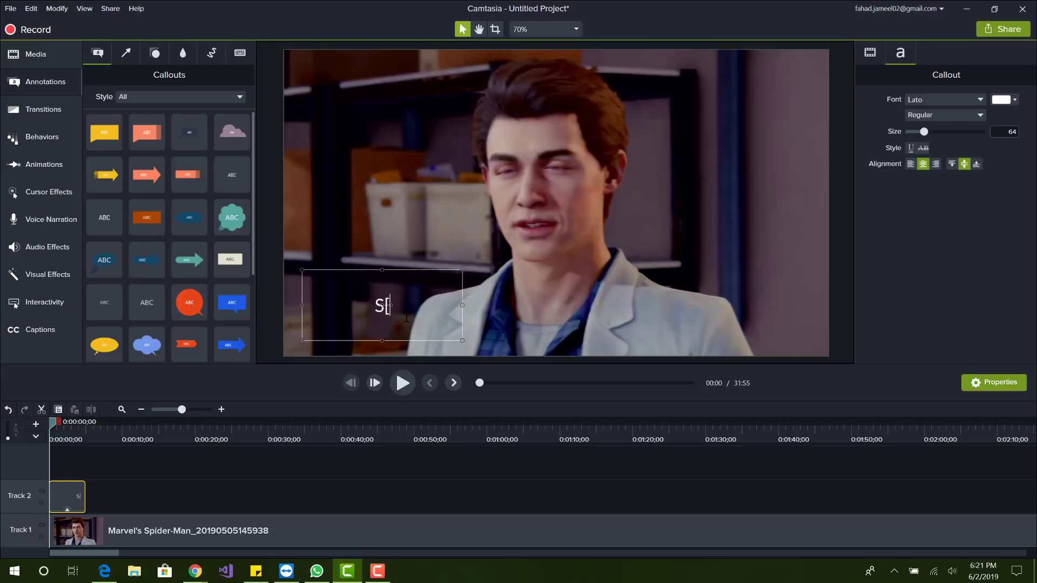
text(piderman)
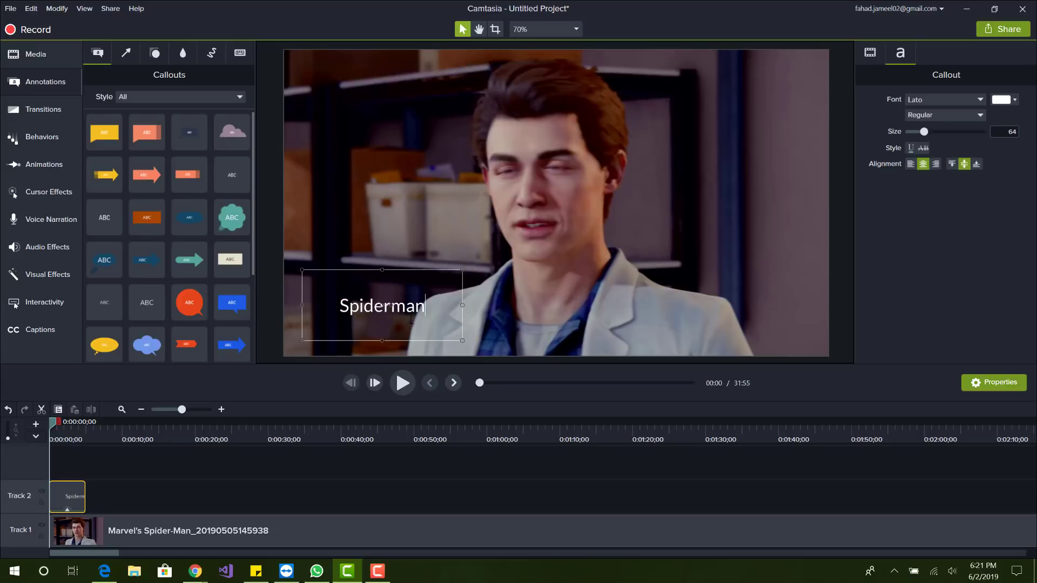
mouse_move(501, 294)
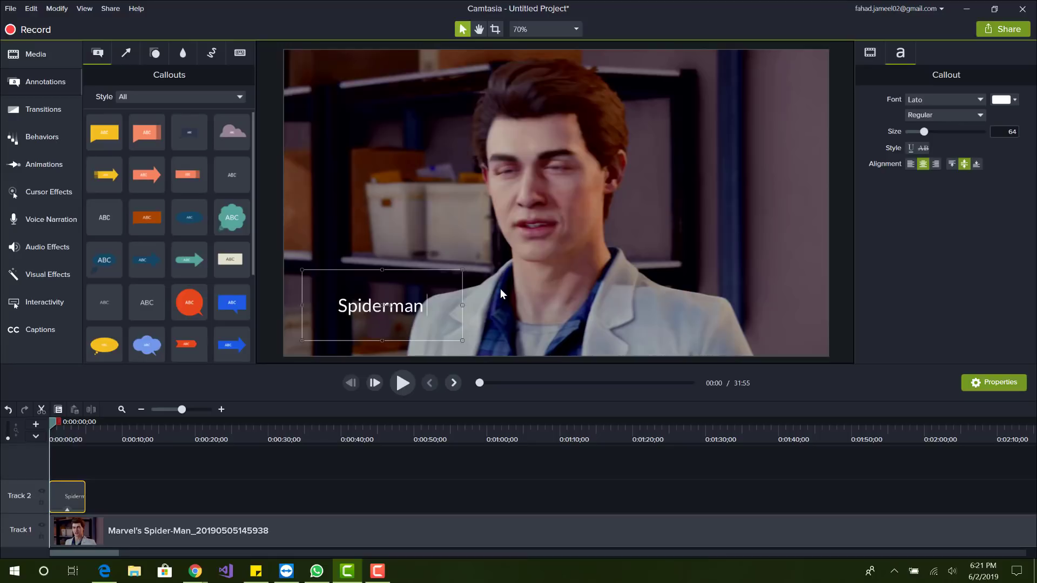
text(M)
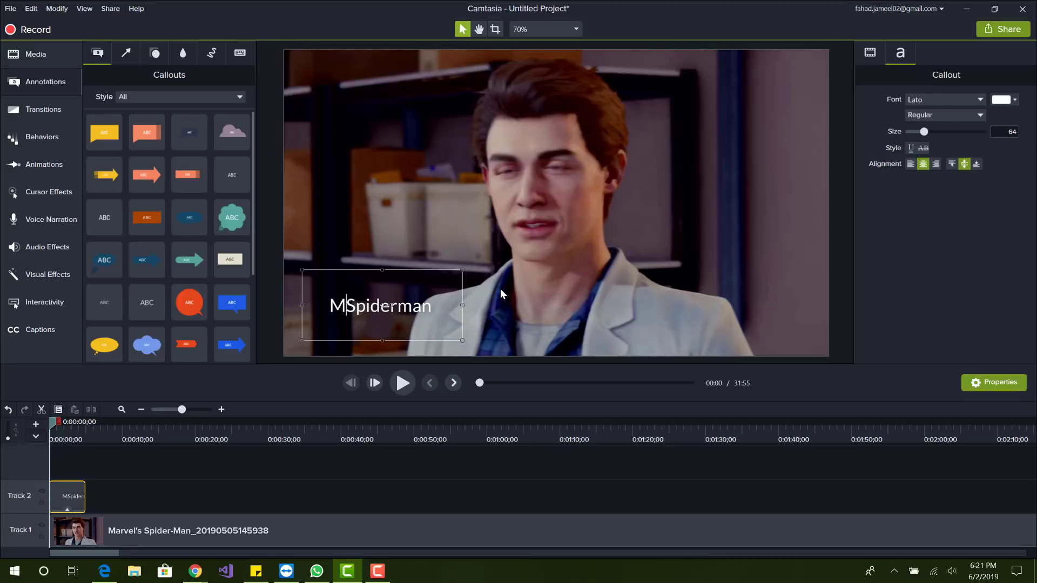
text(arvel's)
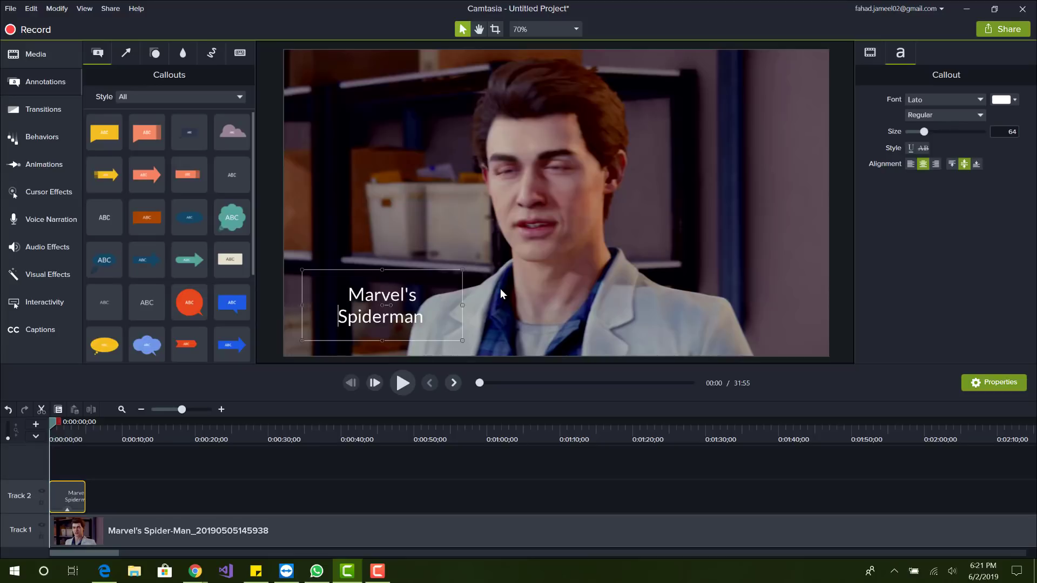
click(408, 317)
text( Game)
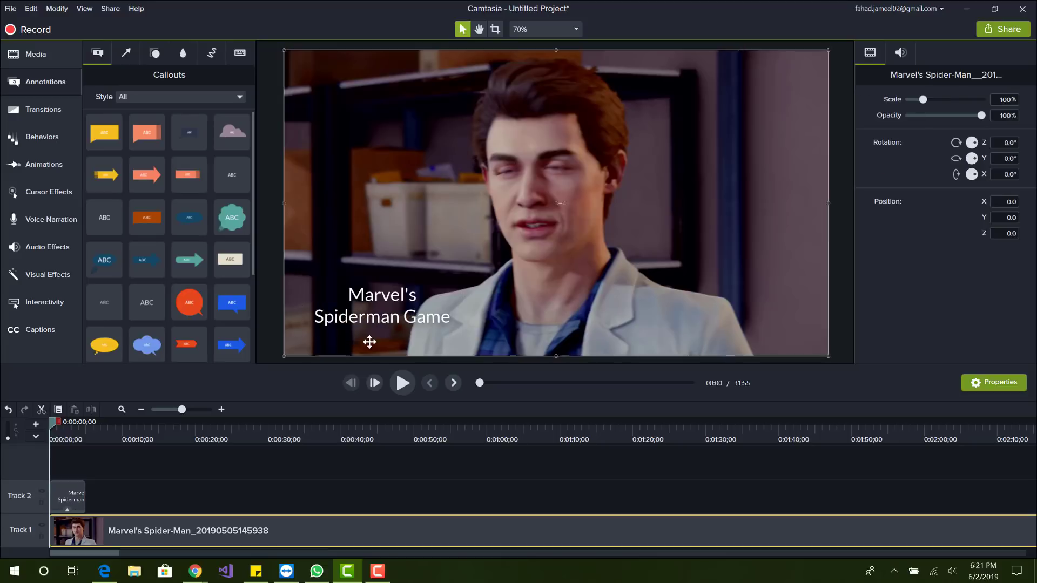
click(381, 306)
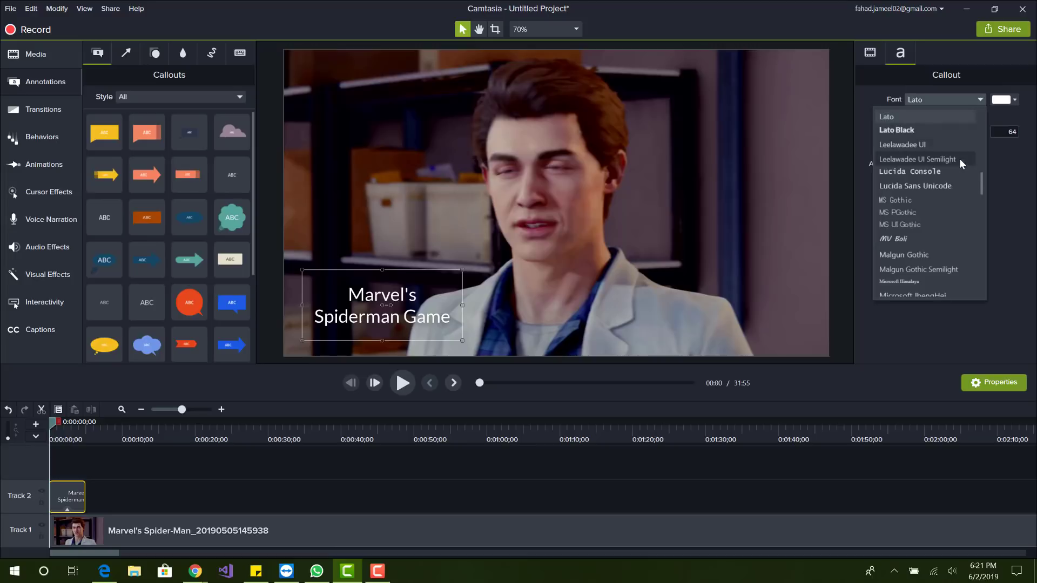
scroll(down, 3)
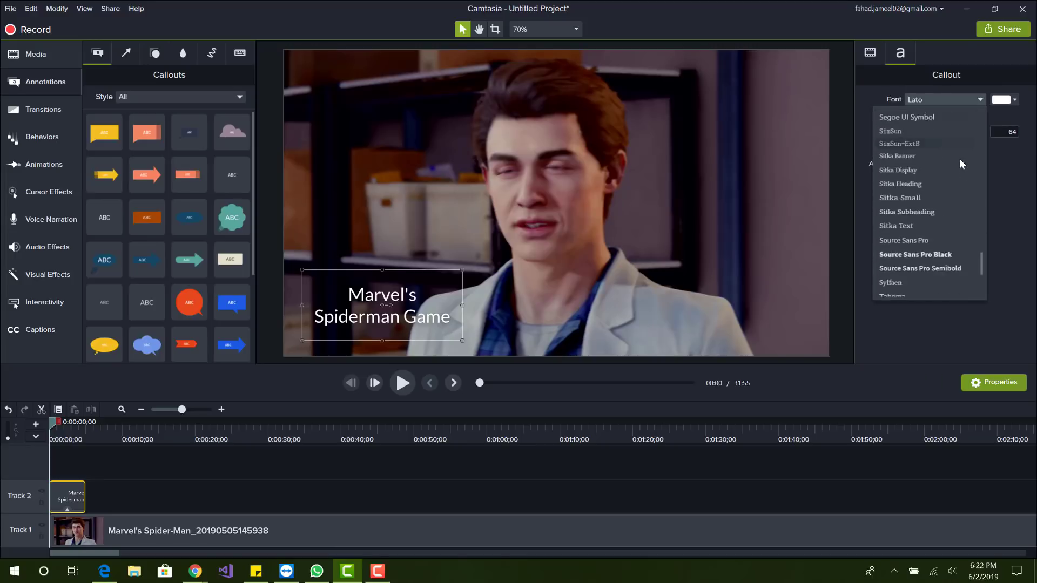
scroll(up, 3)
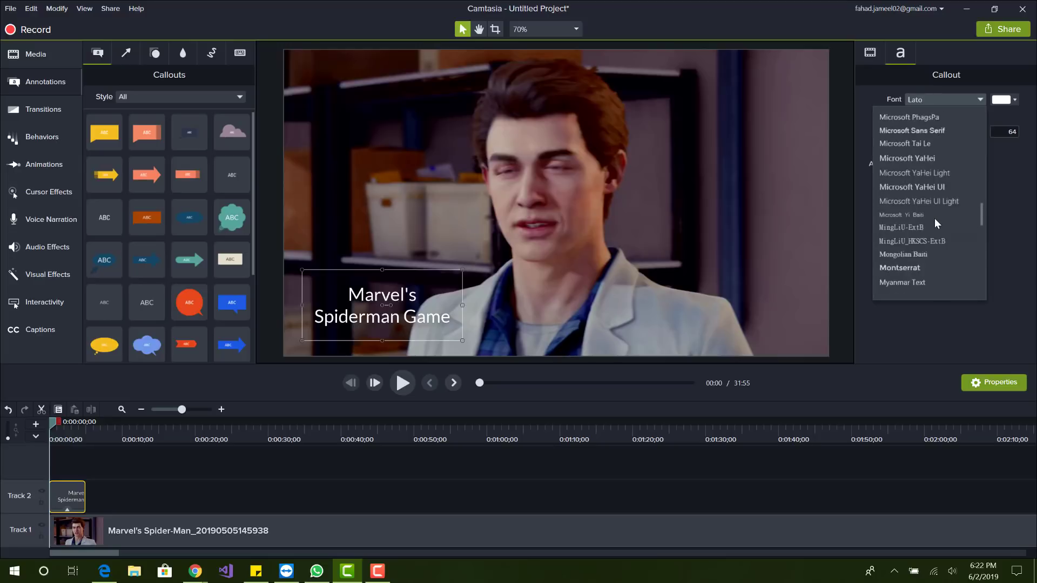
scroll(up, 3)
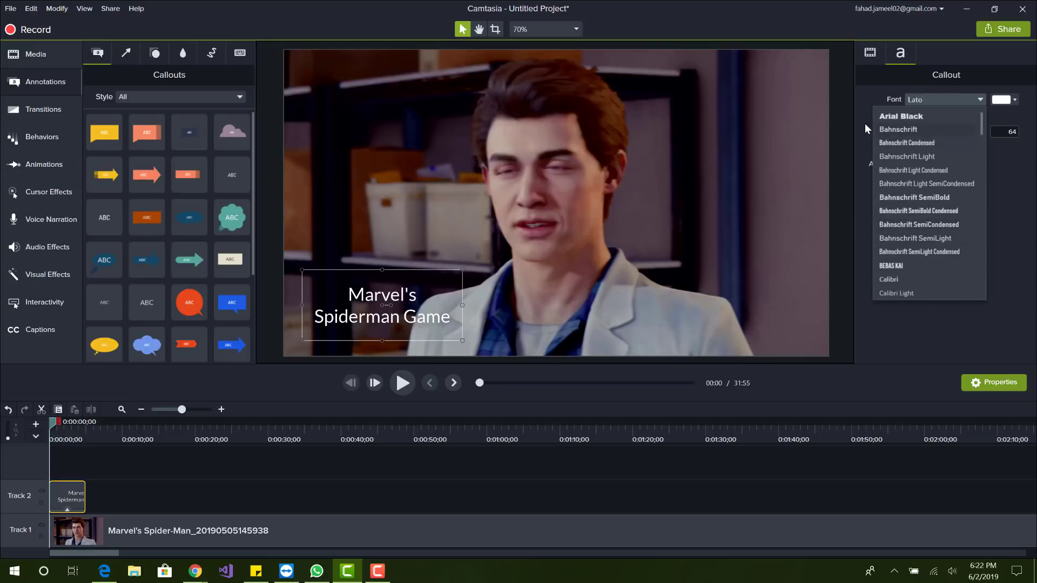
click(556, 203)
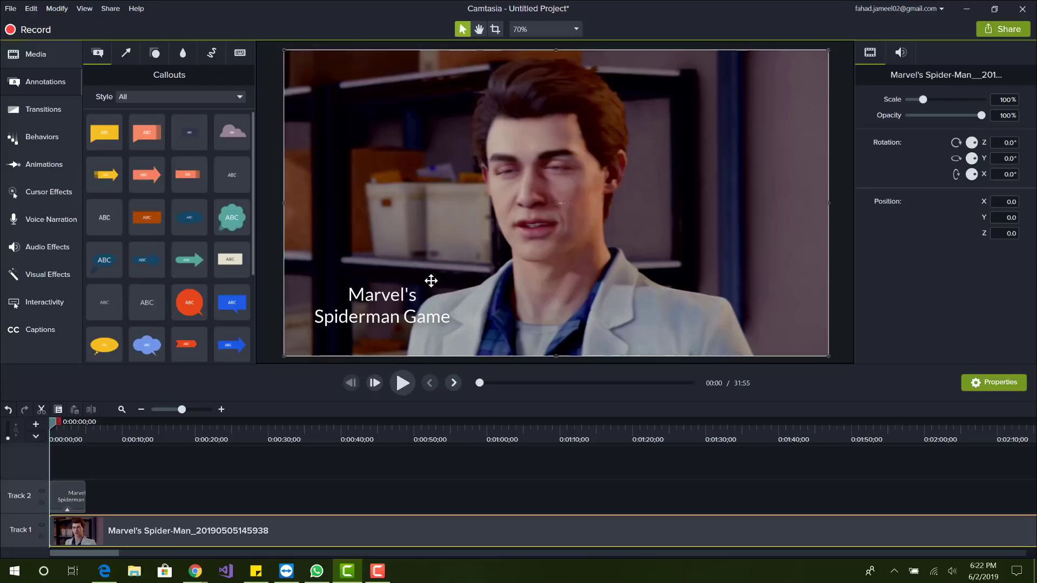
mouse_move(554, 271)
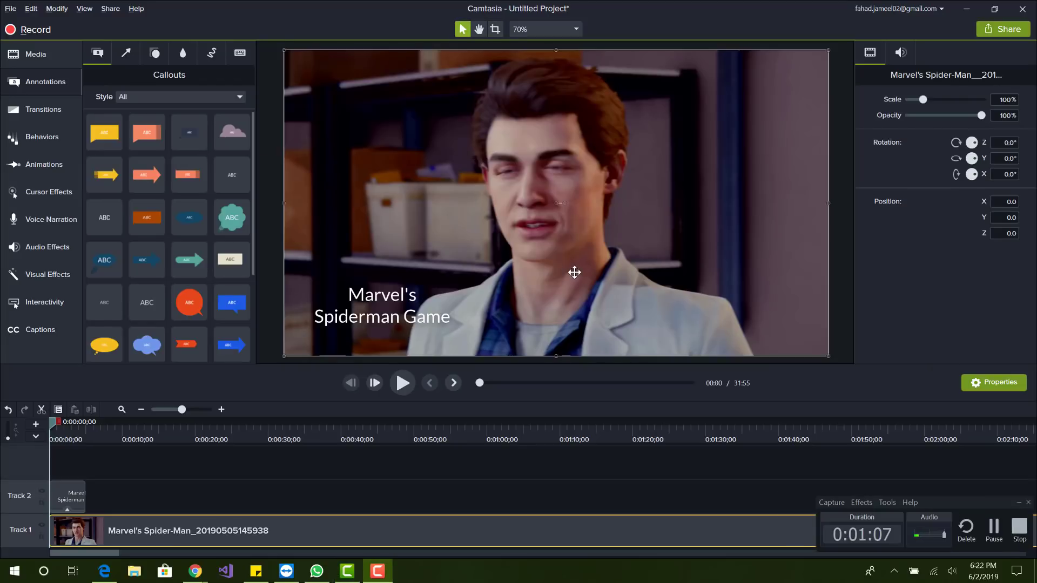
mouse_move(324, 397)
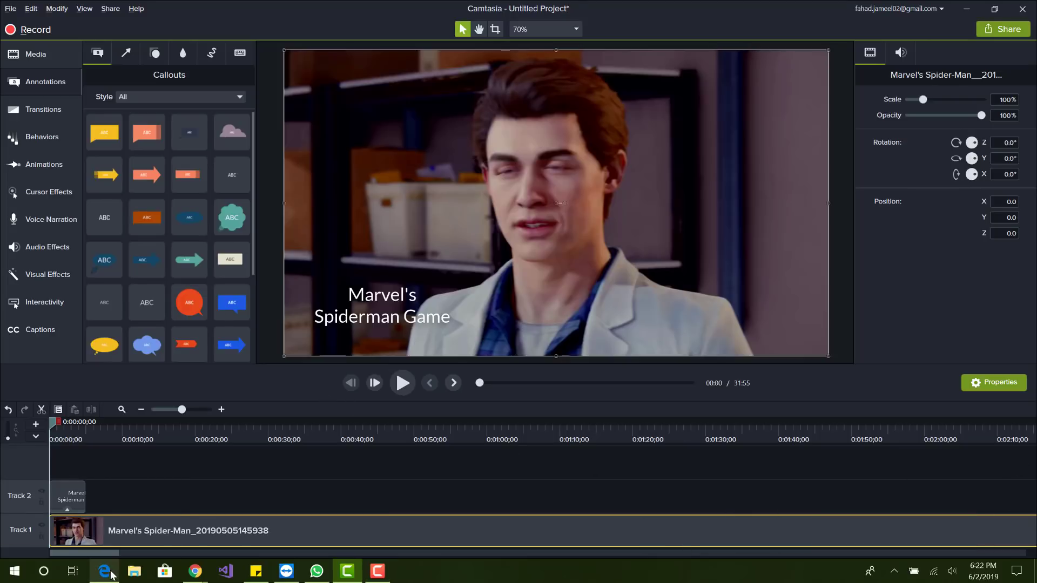
Download the Ever Looser font from dafont.com in Edge and open its zip archive.
click(105, 571)
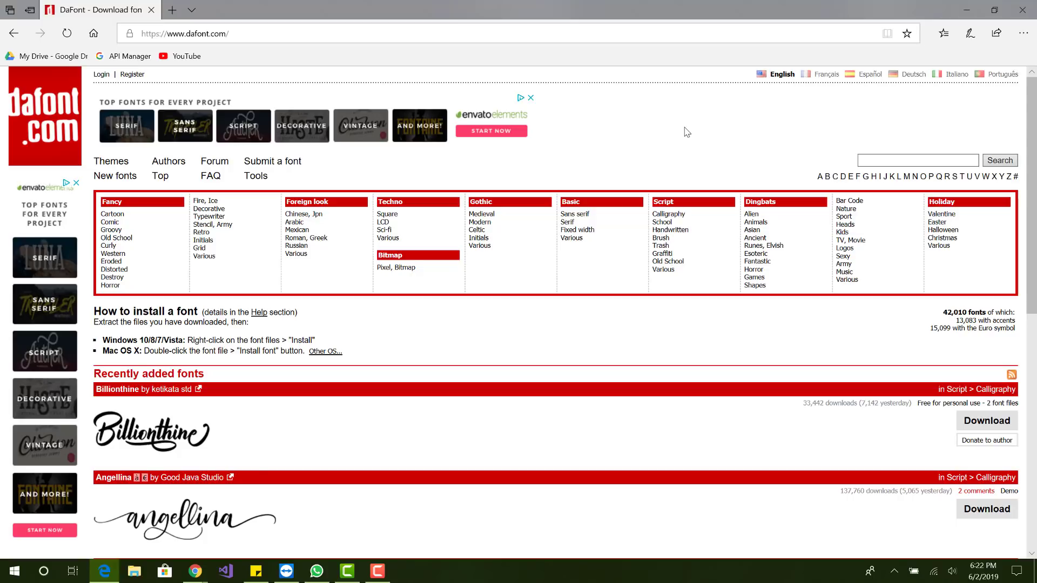
mouse_move(633, 148)
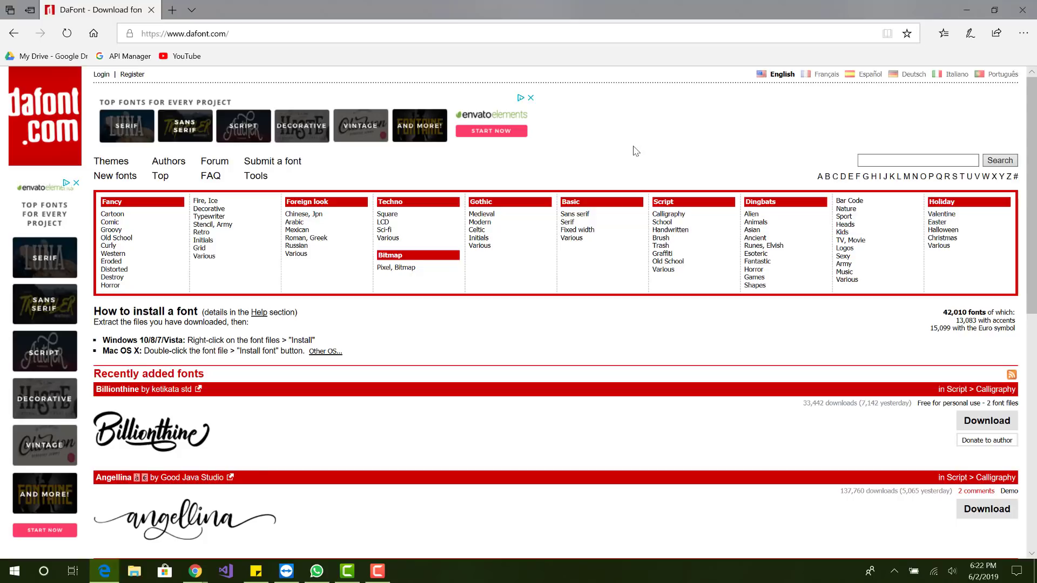
scroll(down, 3)
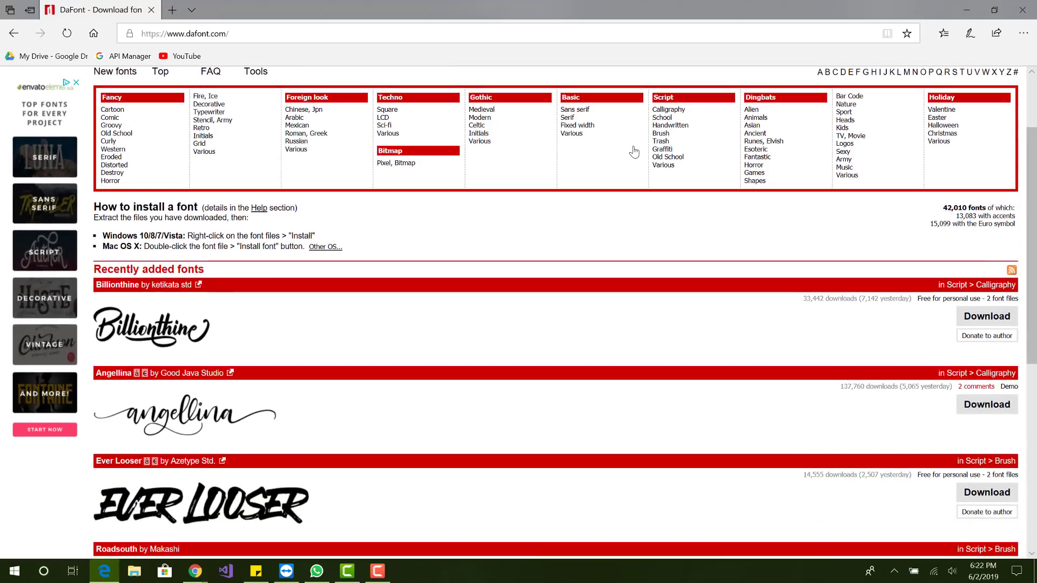
scroll(down, 3)
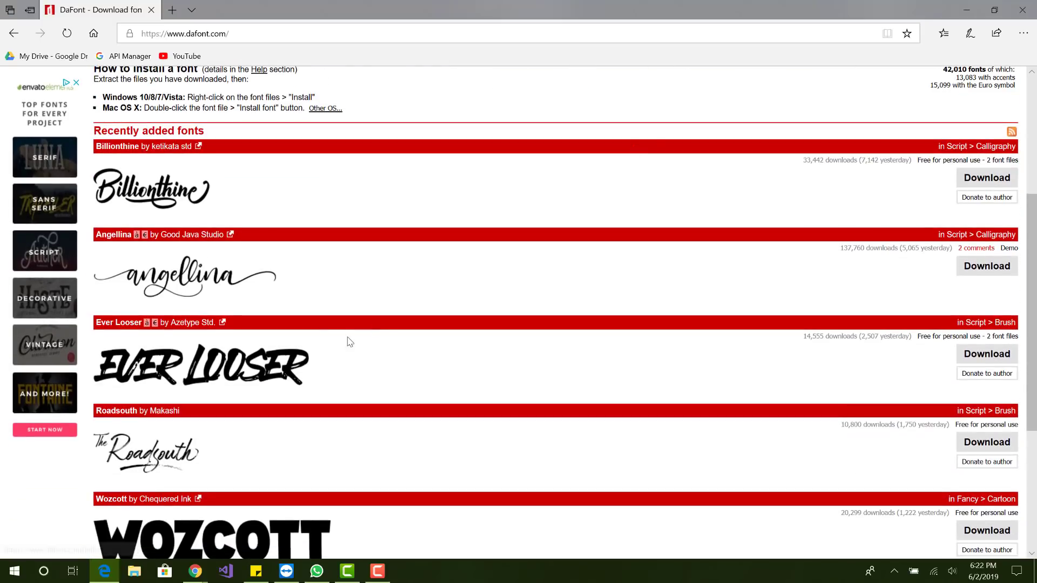
scroll(down, 3)
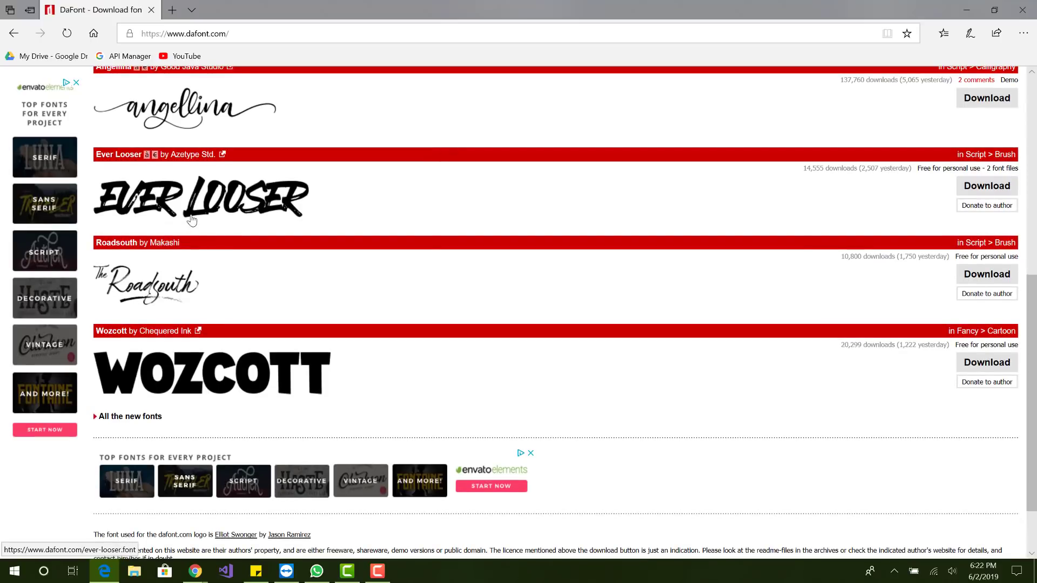
scroll(up, 3)
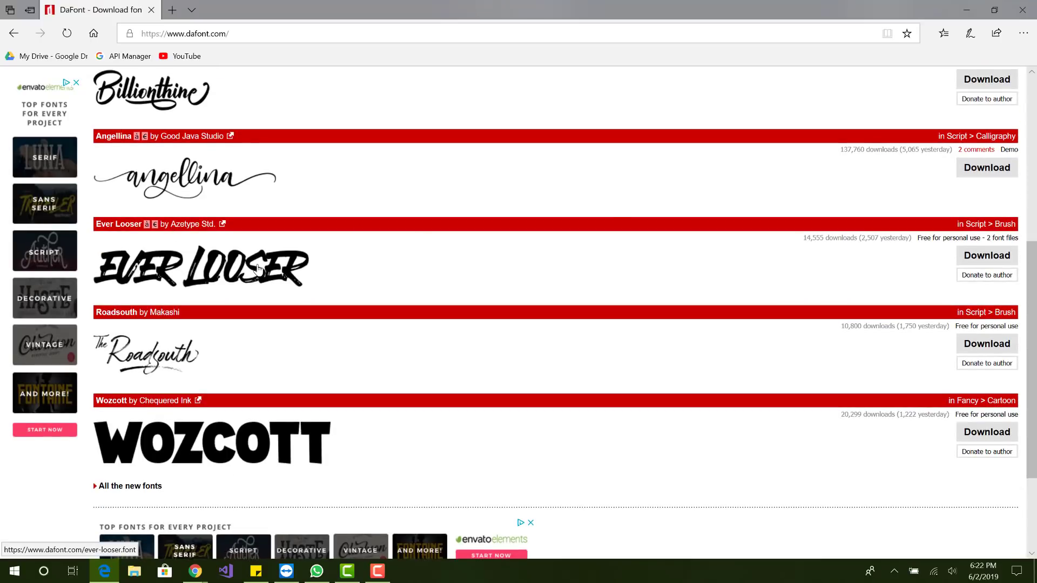
click(987, 256)
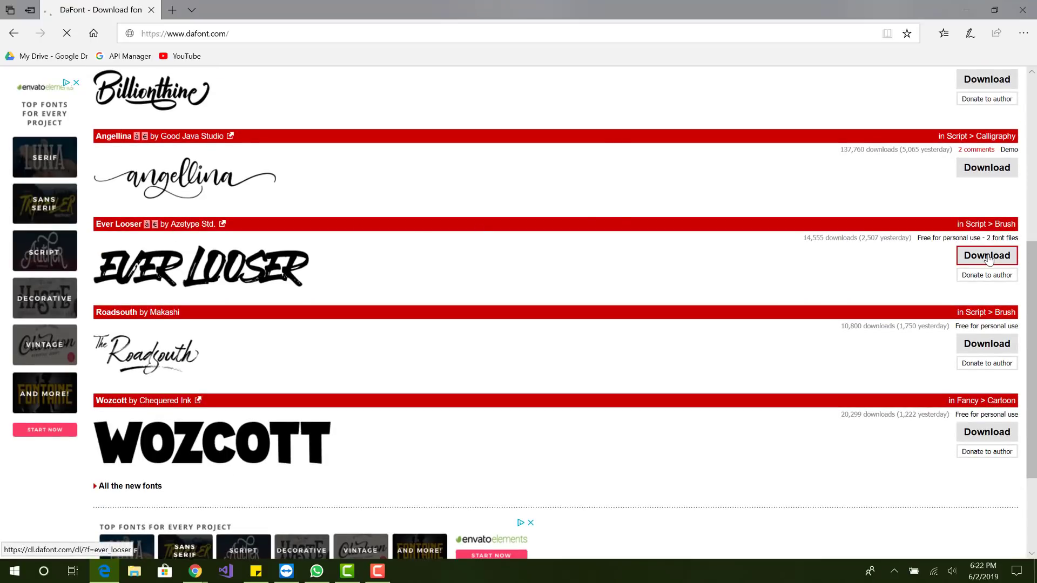
click(986, 256)
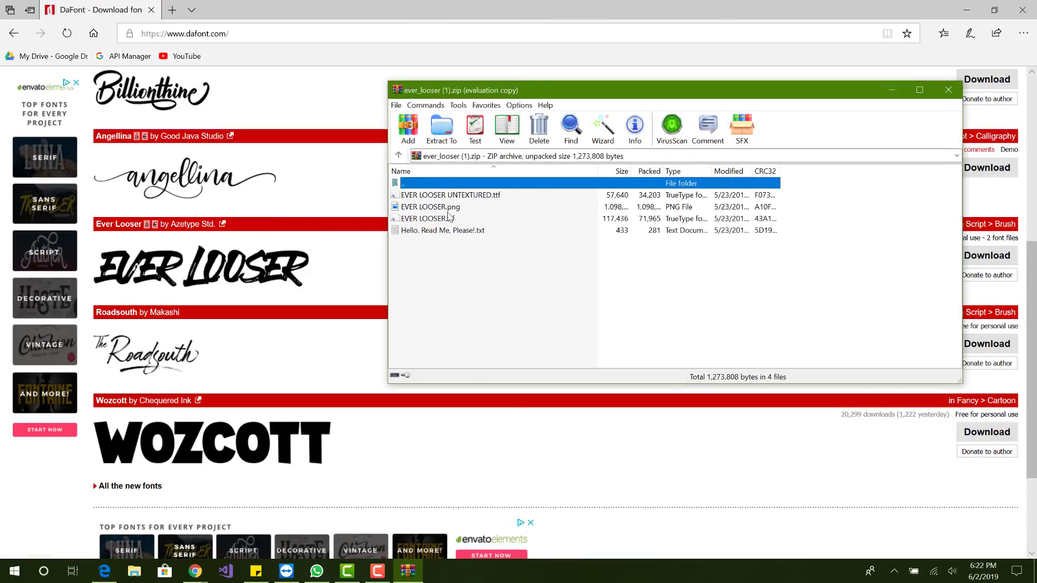
mouse_move(566, 246)
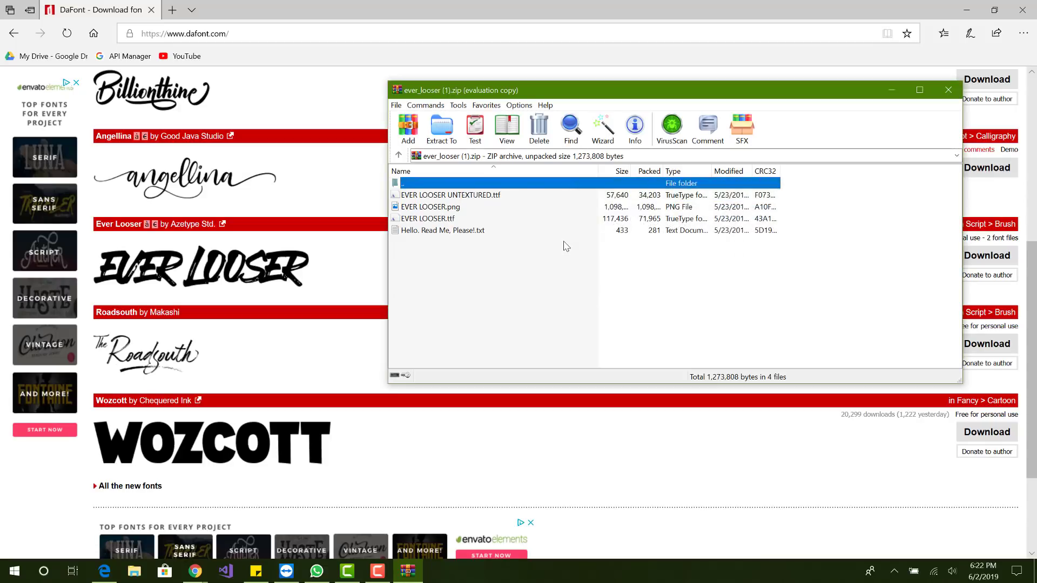
Preview EVER LOOSER UNTEXTURED.ttf from the ever_looser archive, then close the preview.
click(428, 218)
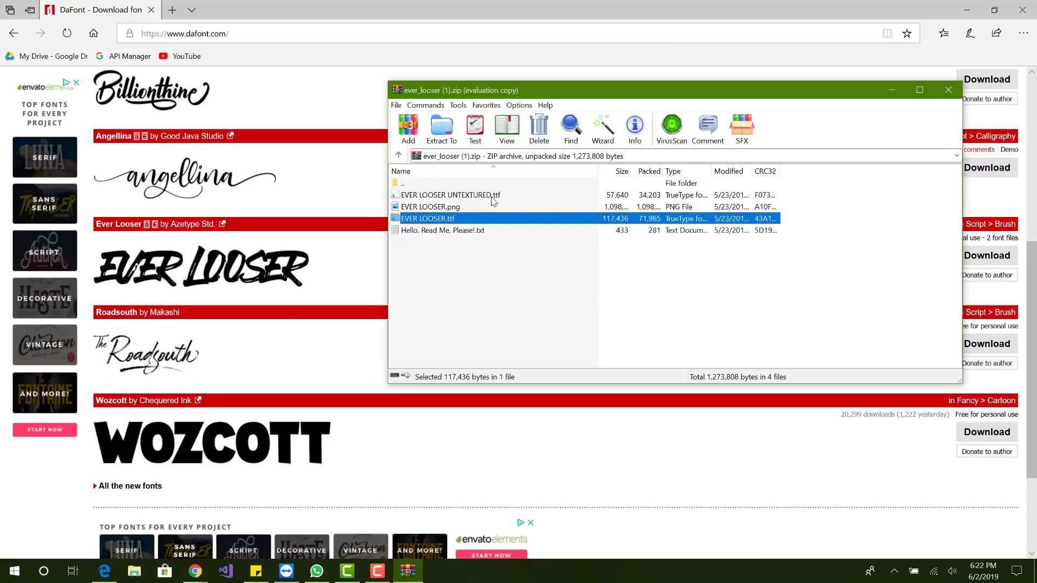
double_click(450, 195)
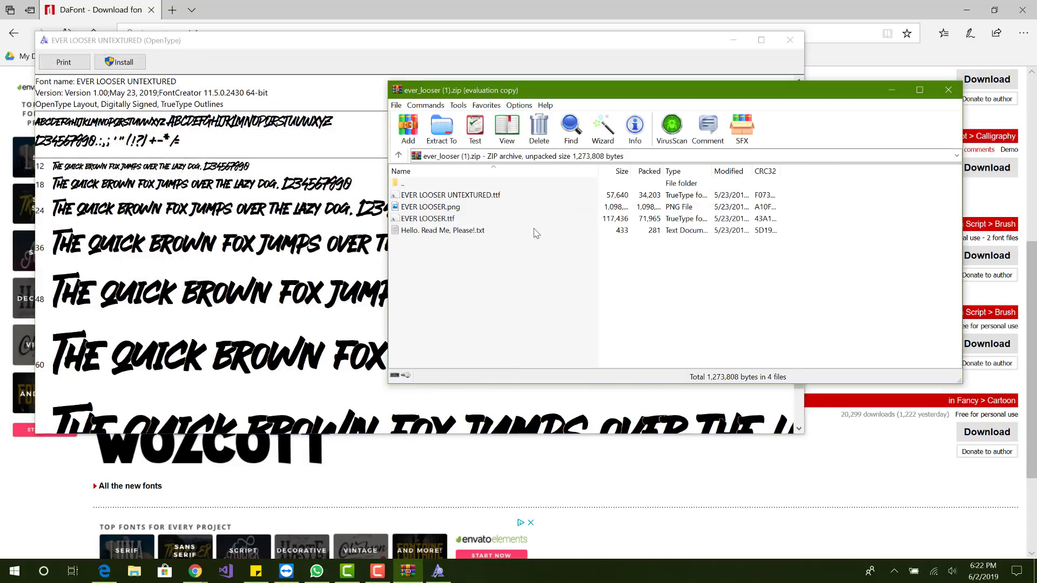
click(450, 194)
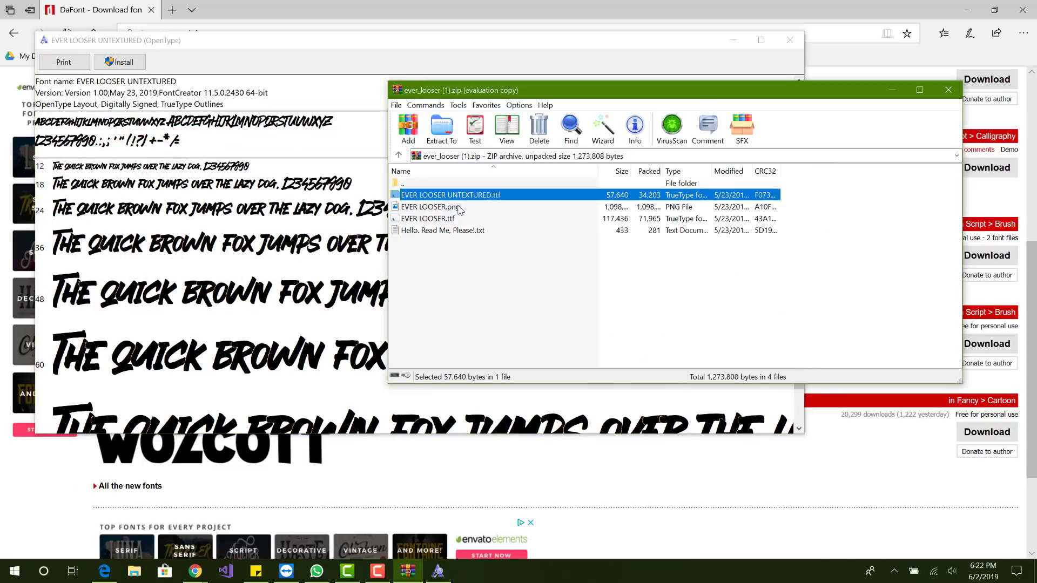
double_click(426, 218)
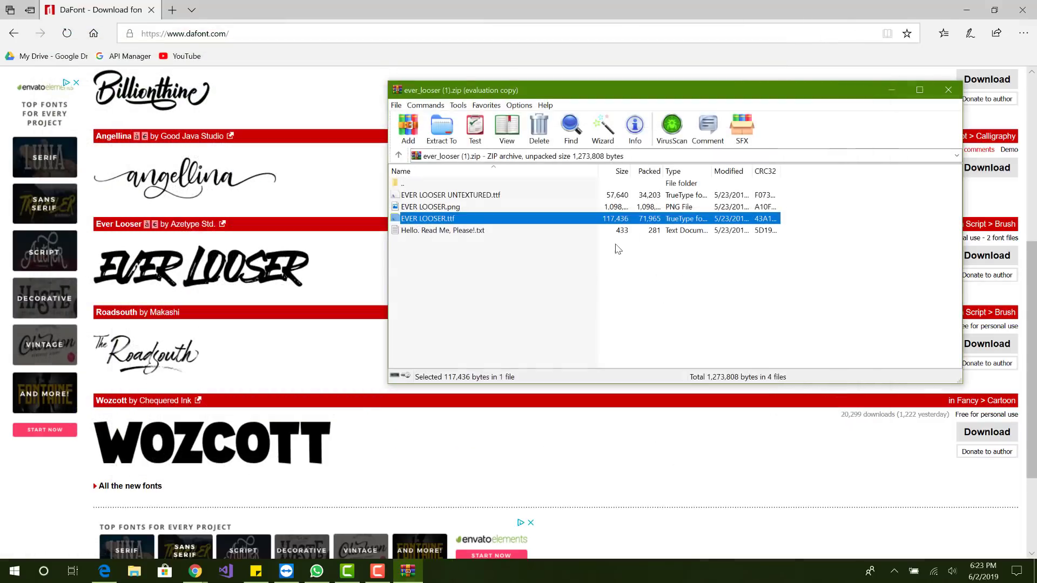
Preview the textured EVER LOOSER.ttf in Font Viewer and install it on the system.
double_click(428, 218)
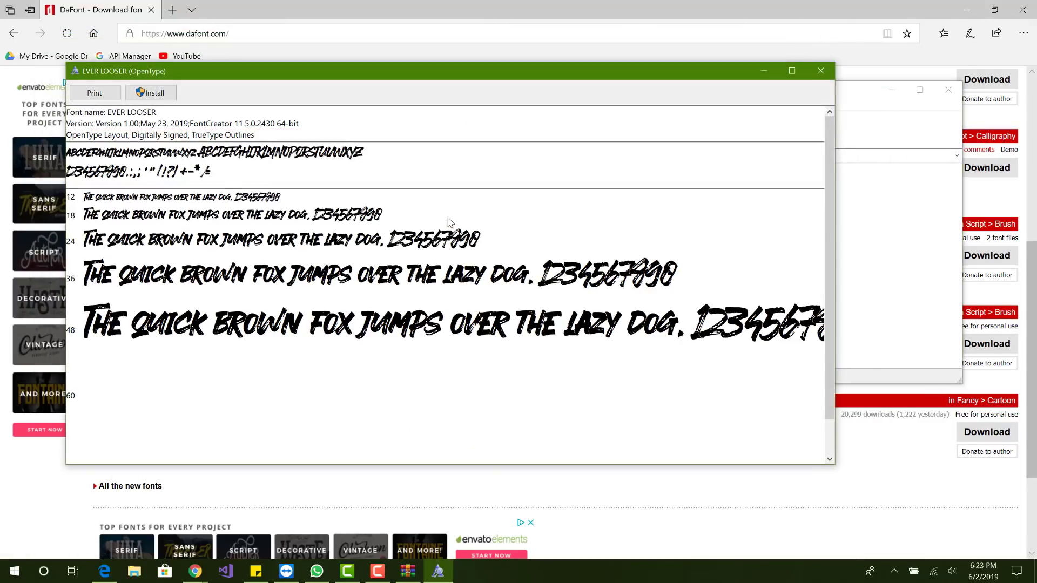
scroll(down, 3)
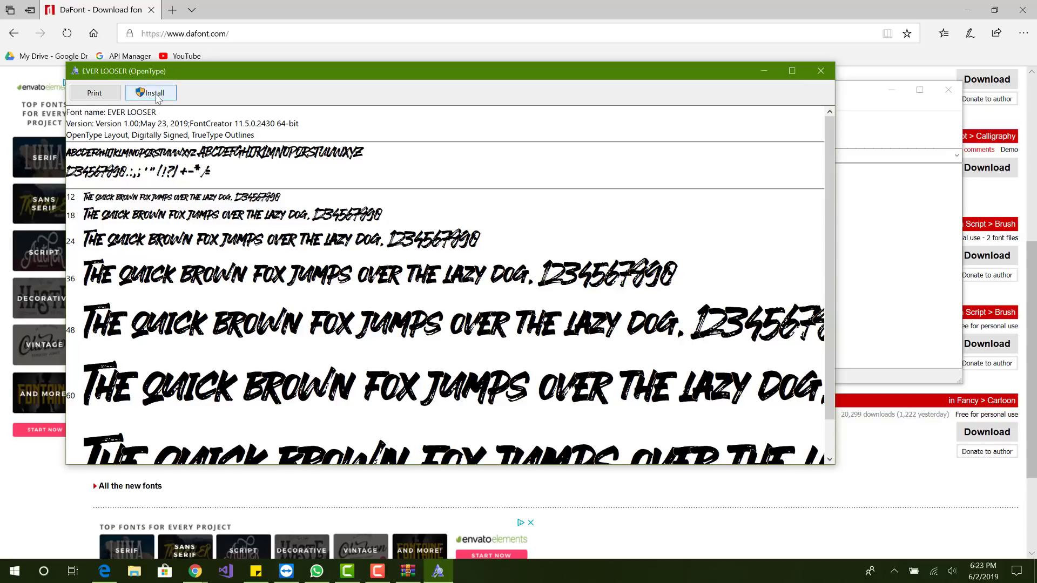
click(150, 93)
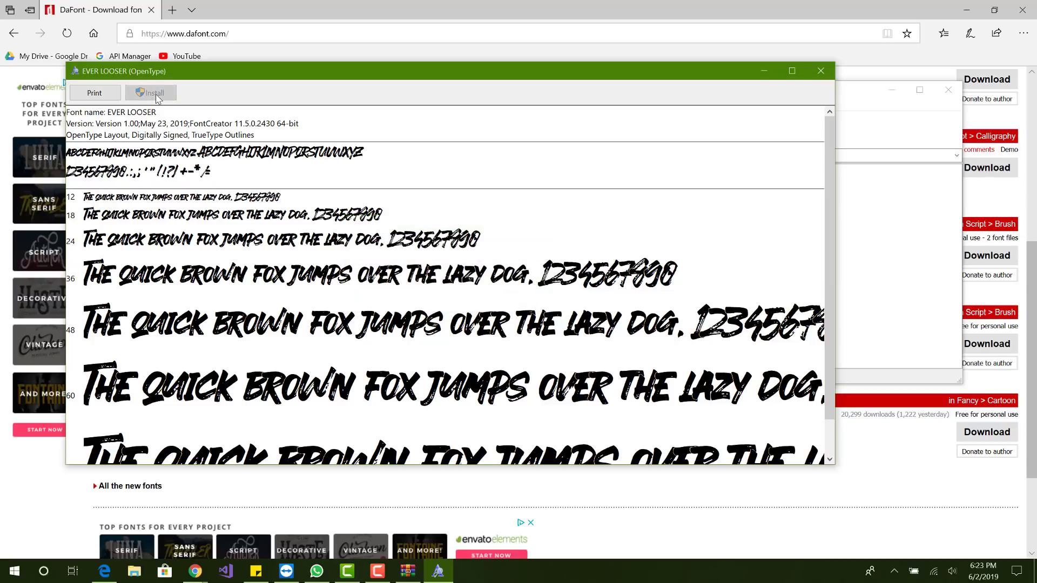
mouse_move(289, 156)
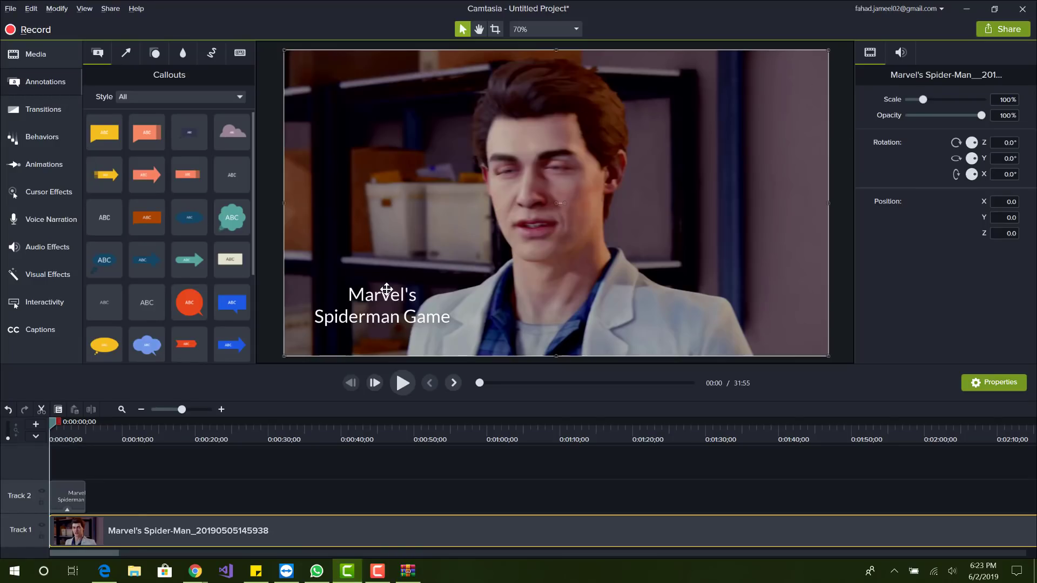
Look for Ever Looser in the callout's font list, then close Camtasia, saving Untitled Project.
click(382, 306)
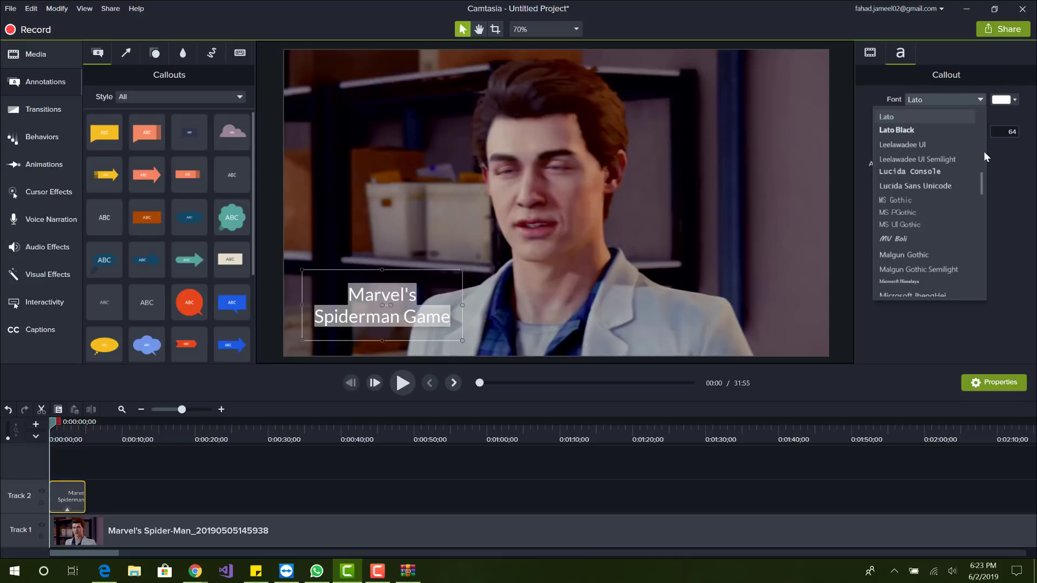
scroll(up, 3)
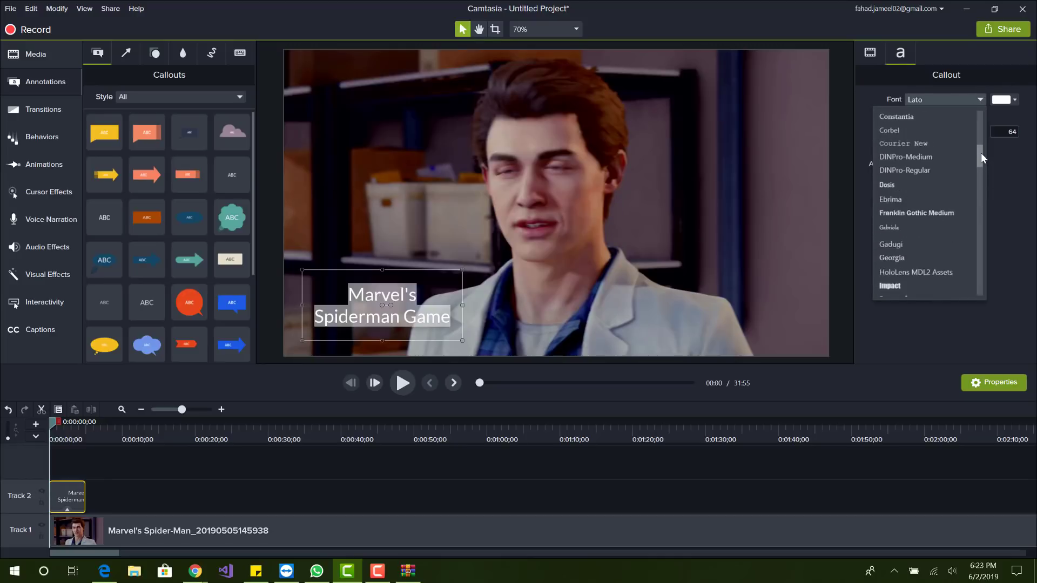
scroll(up, 3)
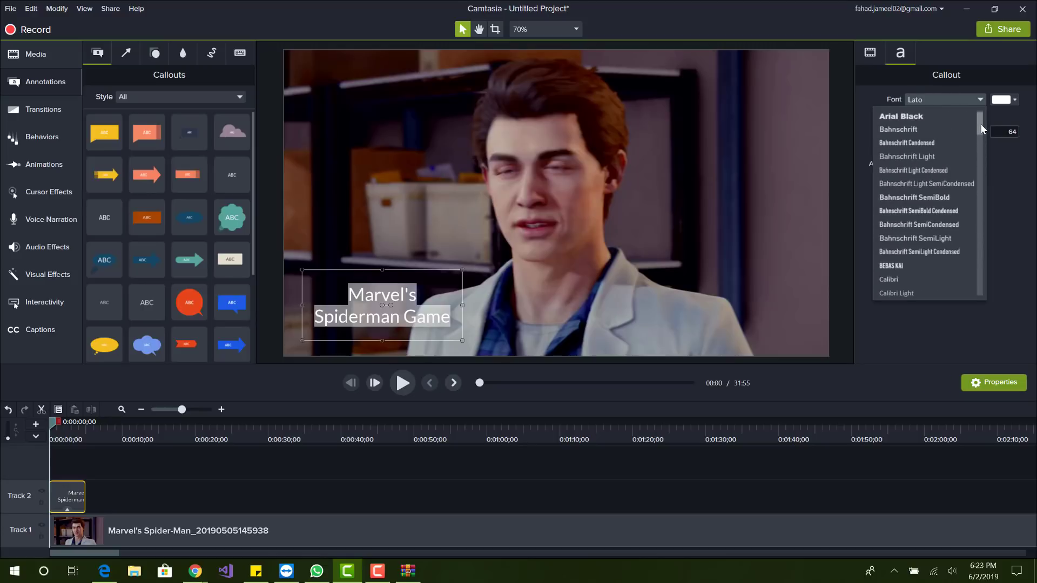
scroll(down, 3)
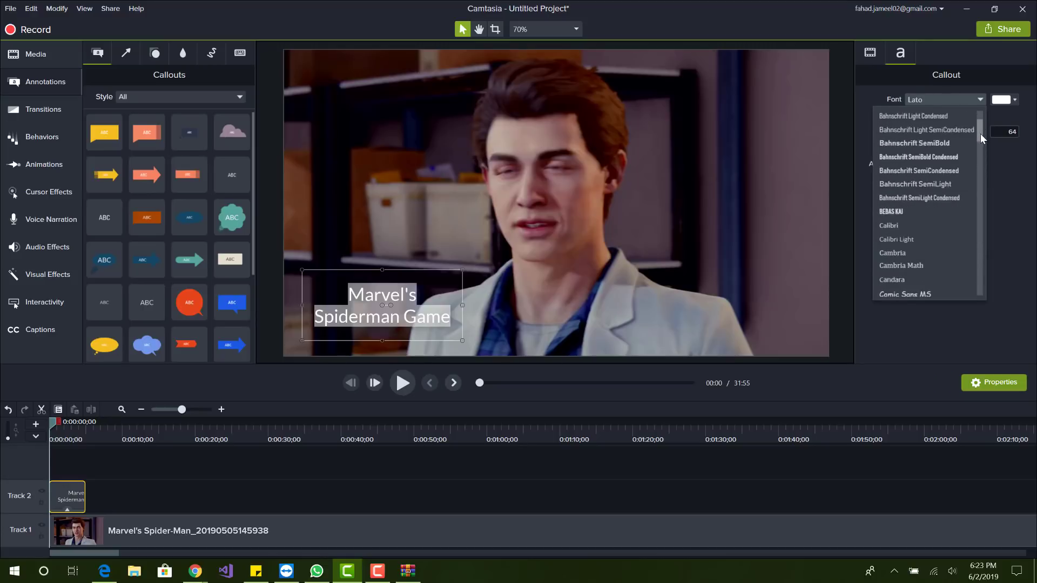
scroll(down, 3)
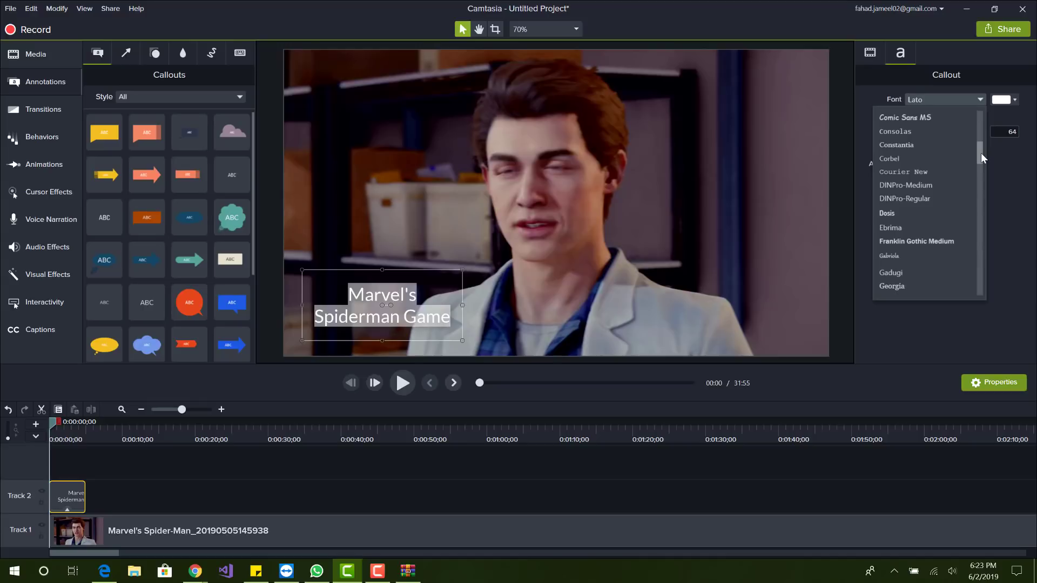
scroll(down, 3)
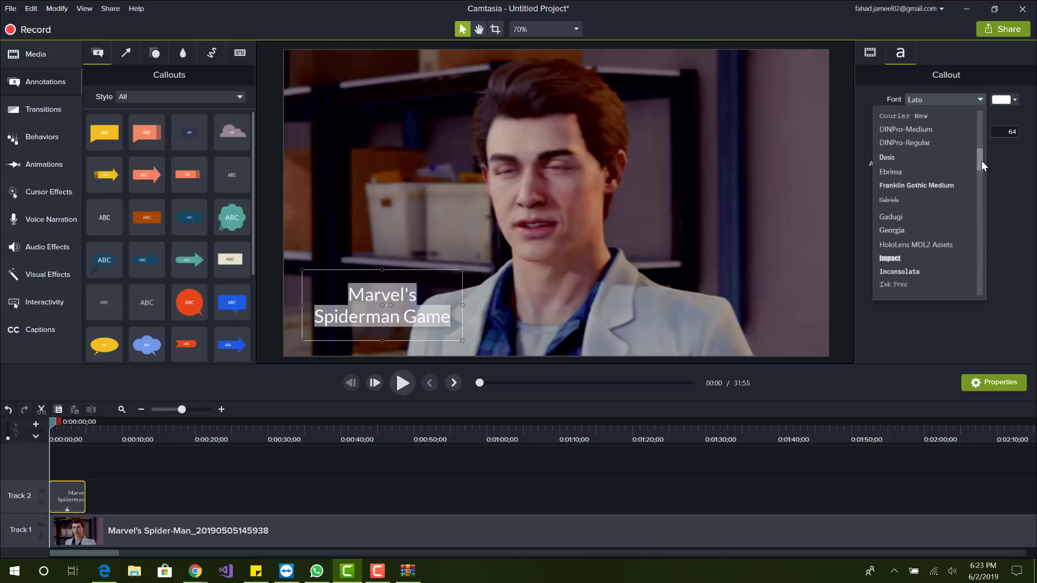
scroll(down, 3)
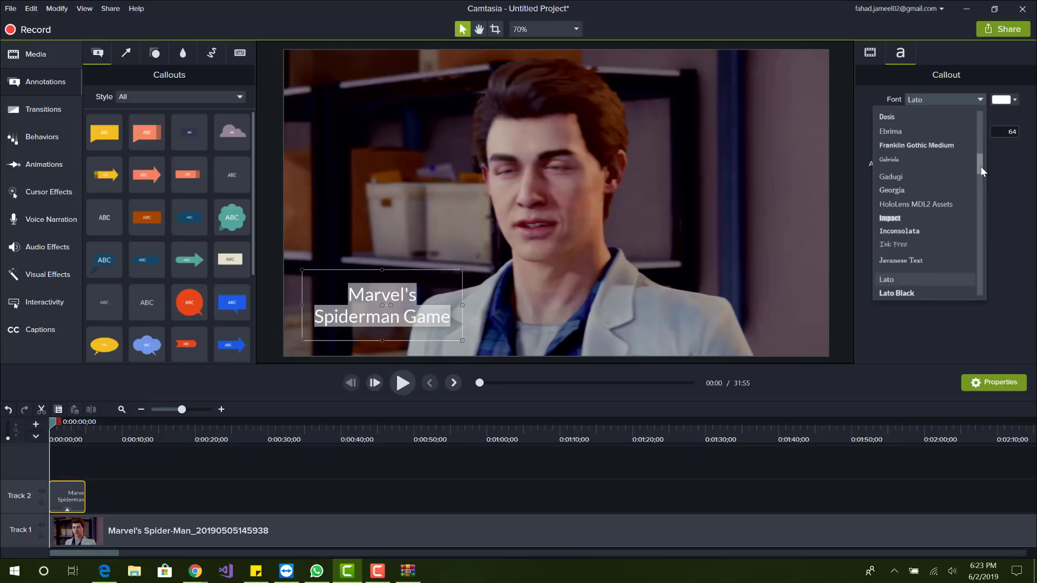
scroll(up, 3)
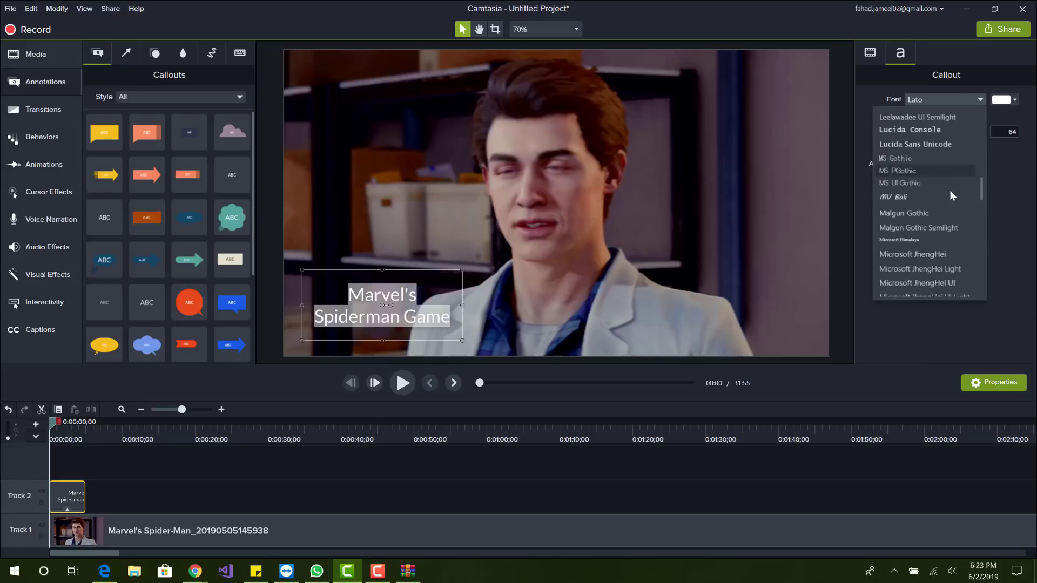
scroll(up, 3)
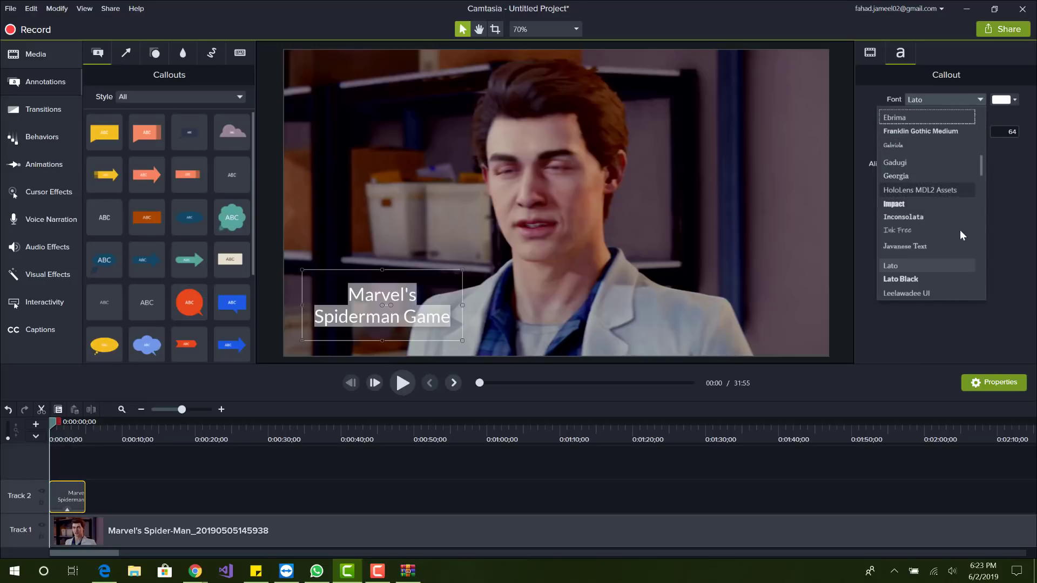
click(891, 266)
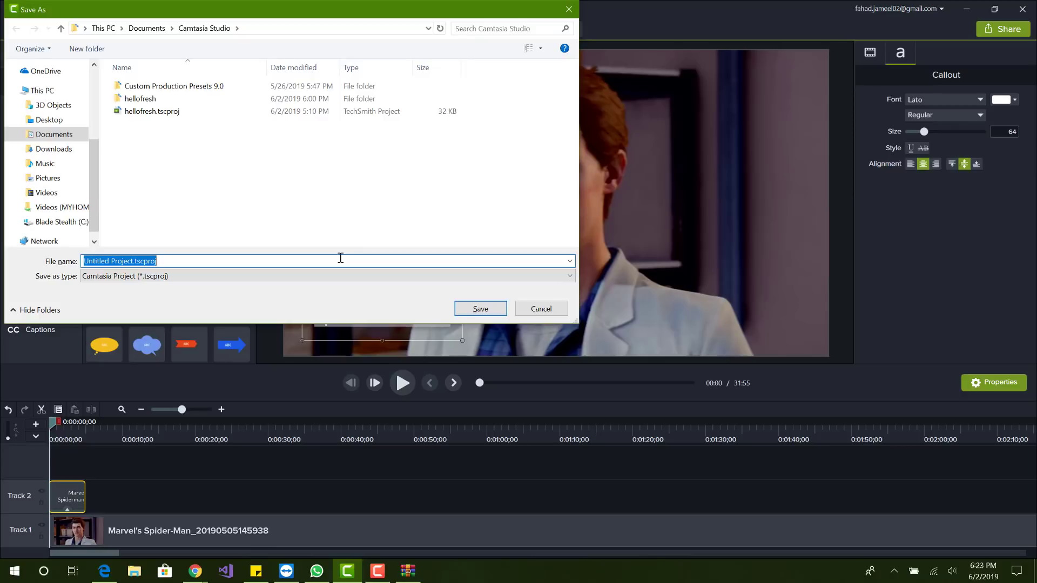
click(480, 309)
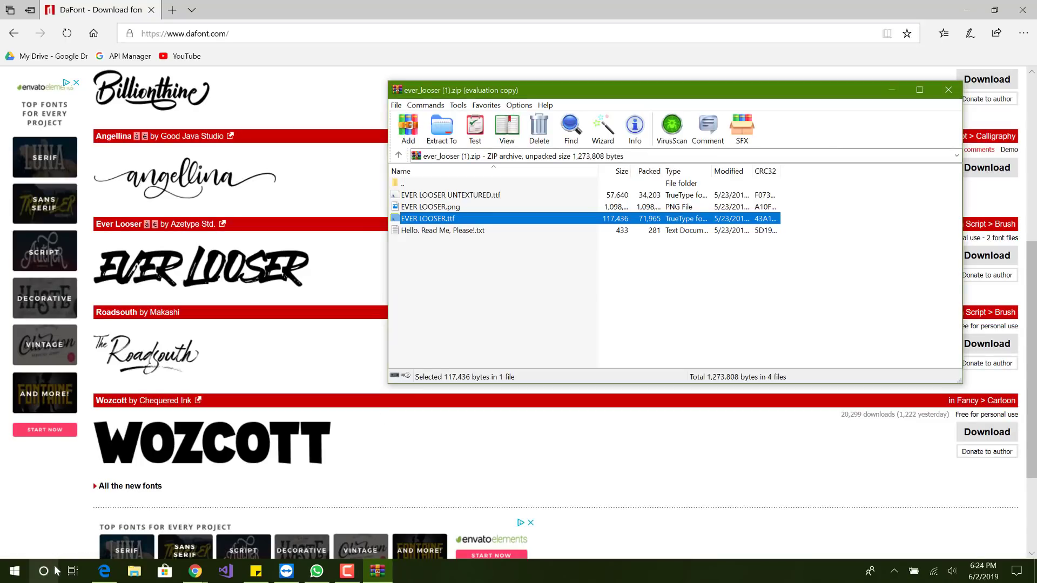
mouse_move(89, 554)
text(cam)
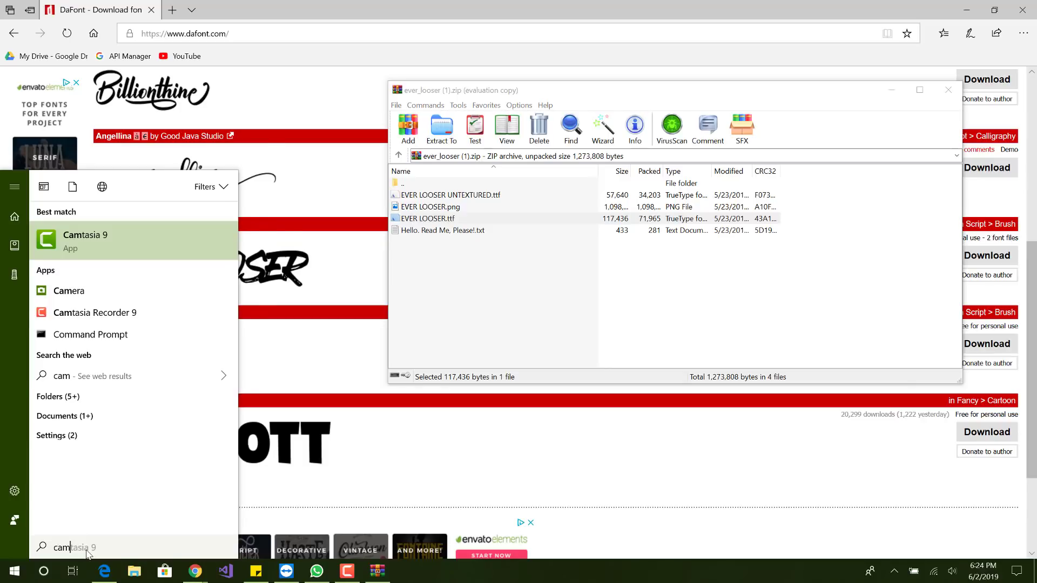
Launch Camtasia 9 from Start search and open Untitled Project.tscproj from Recent Projects.
click(390, 458)
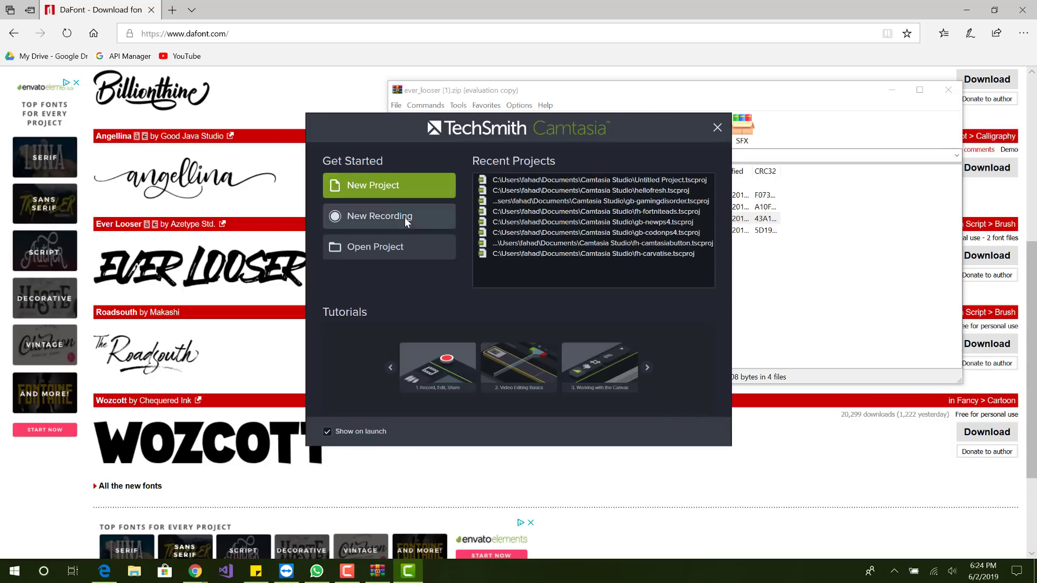
click(375, 246)
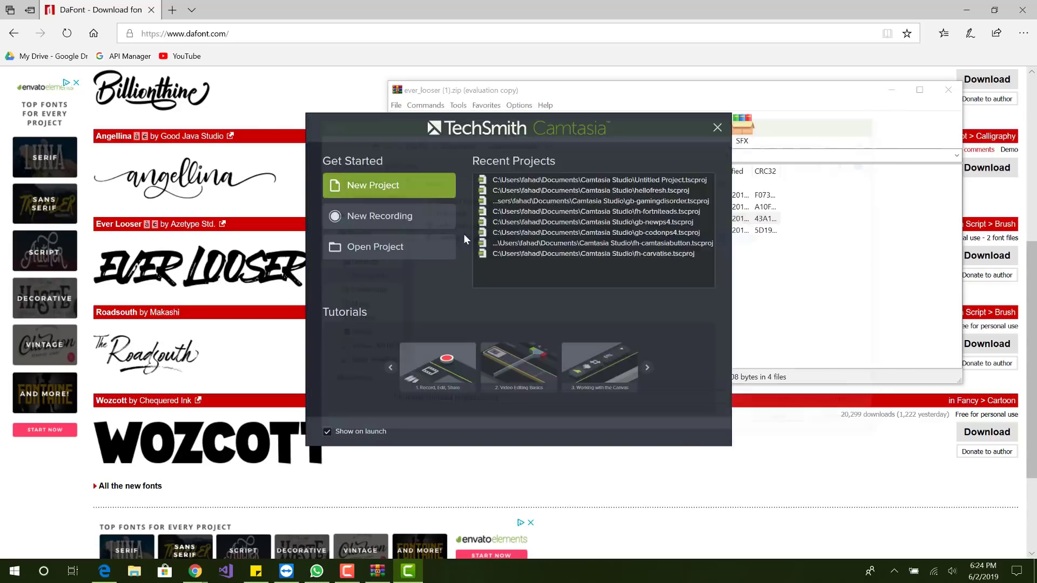
click(717, 127)
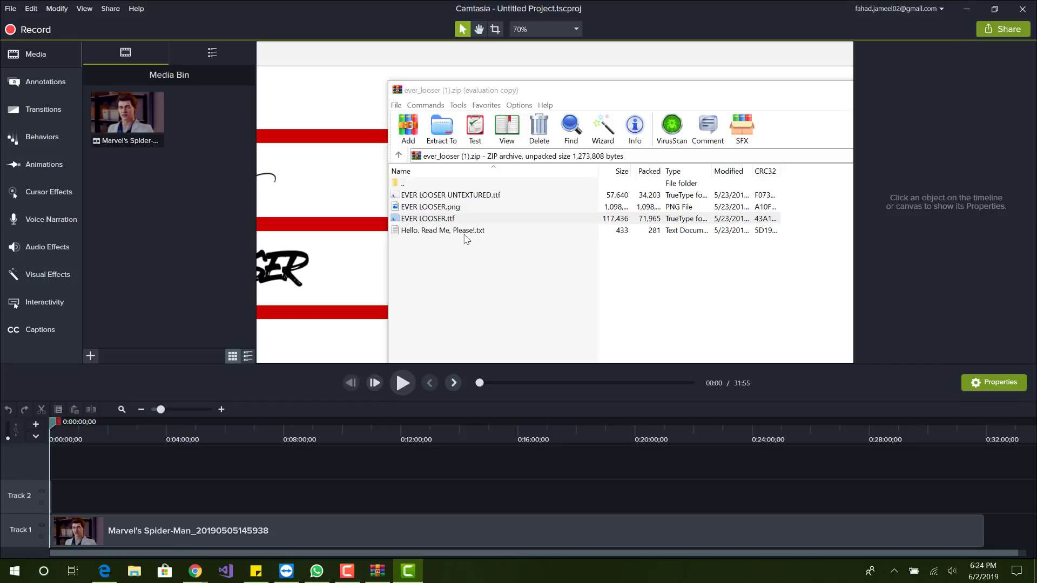
mouse_move(903, 104)
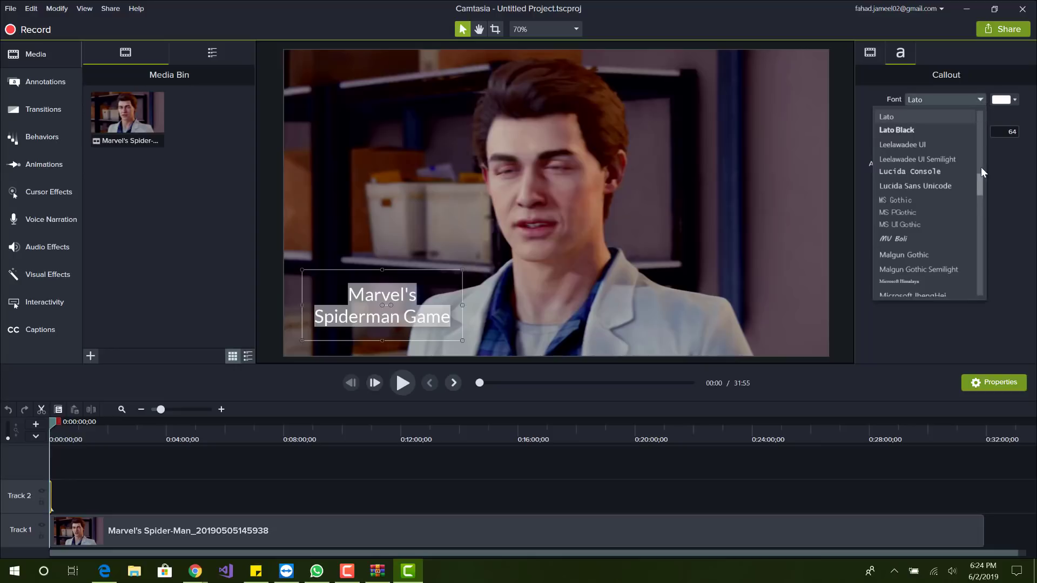
Set the Marvel's Spiderman Game callout's font to Ever Looser.
scroll(down, 3)
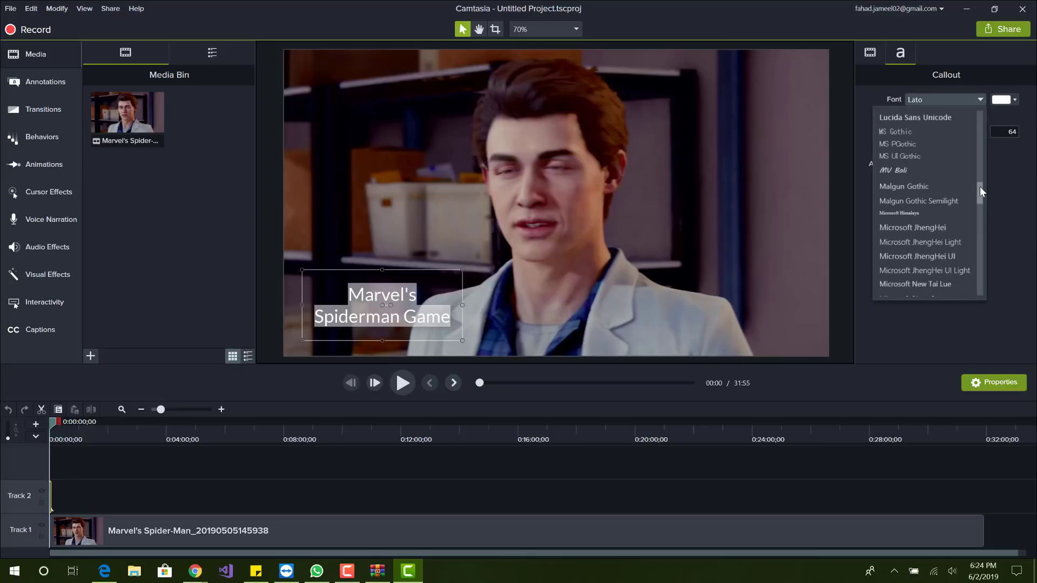
scroll(up, 3)
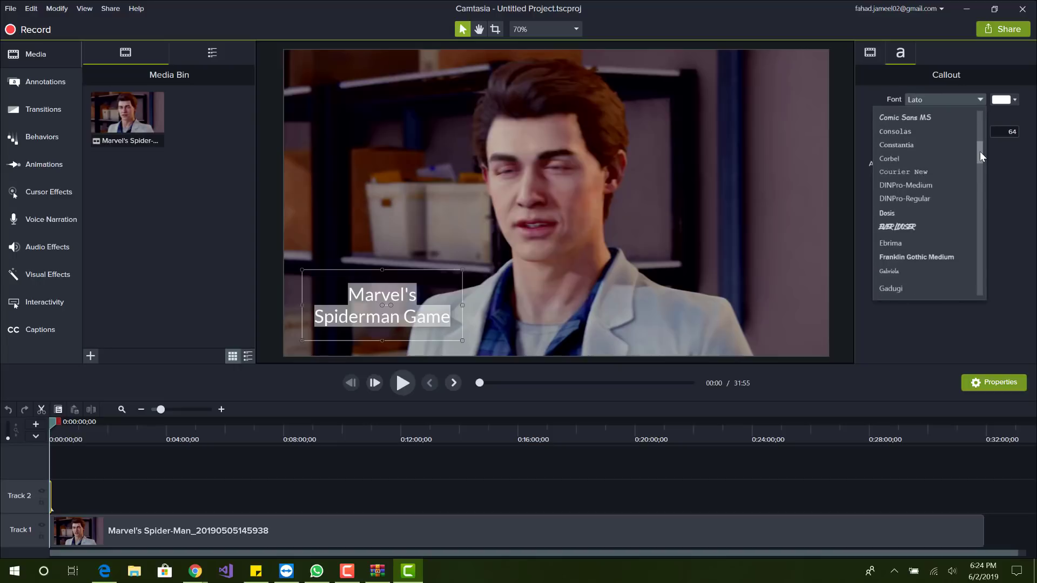
scroll(down, 3)
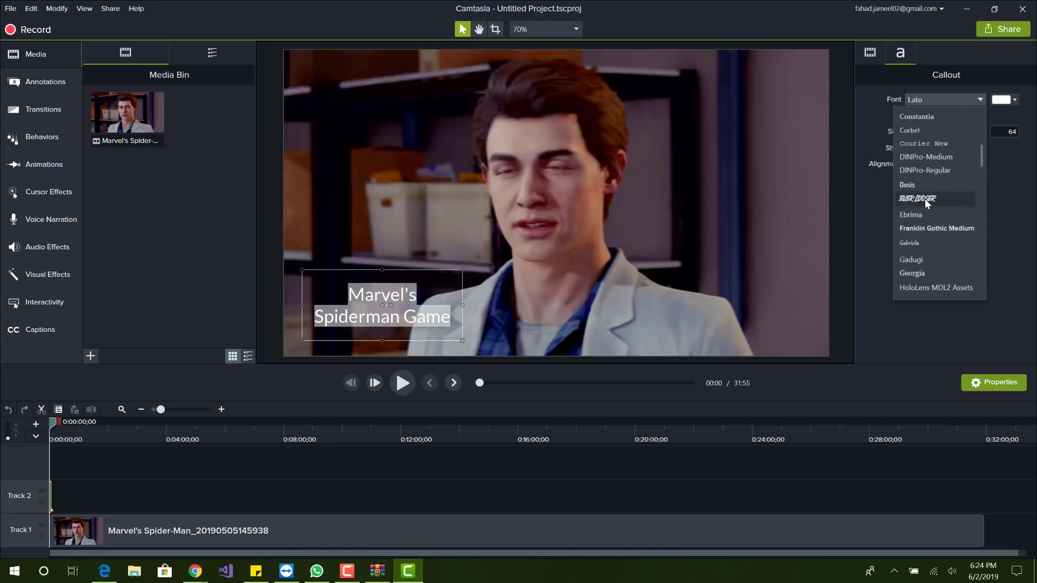
click(918, 198)
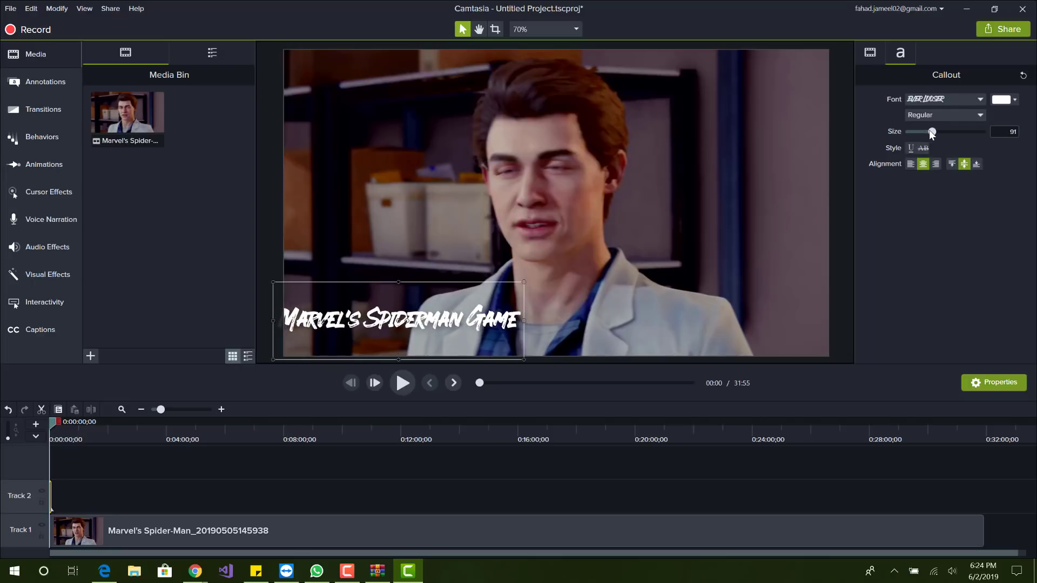
Deselect the enlarged Ever Looser callout to preview it, then reselect its Track 2 clip.
click(556, 198)
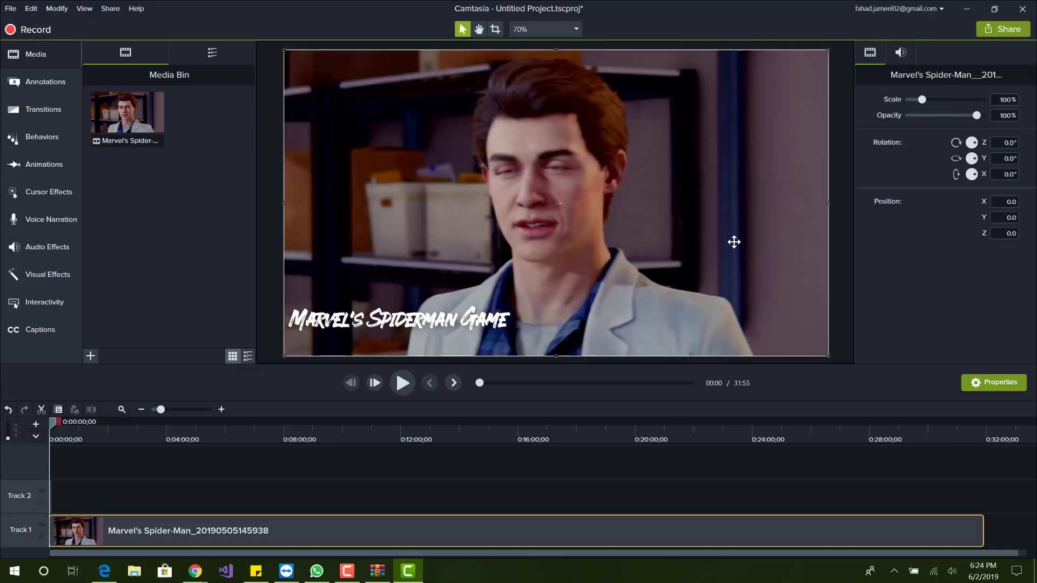
mouse_move(363, 520)
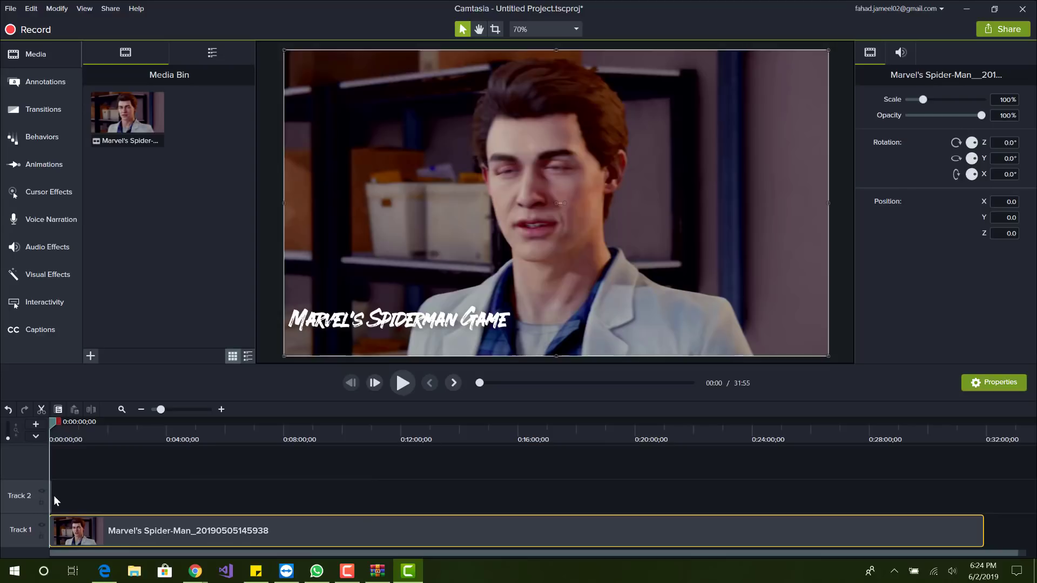
click(398, 320)
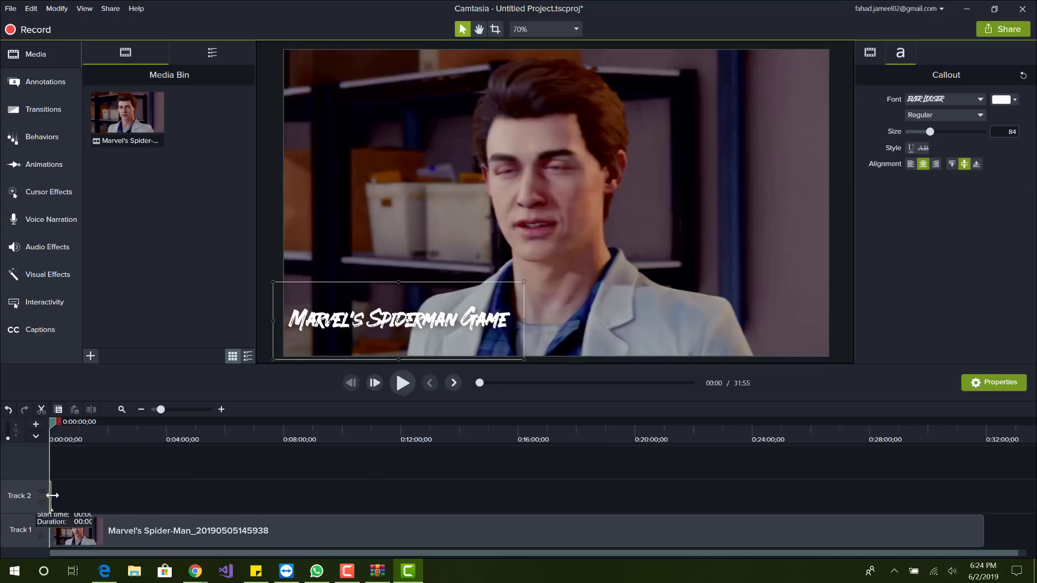